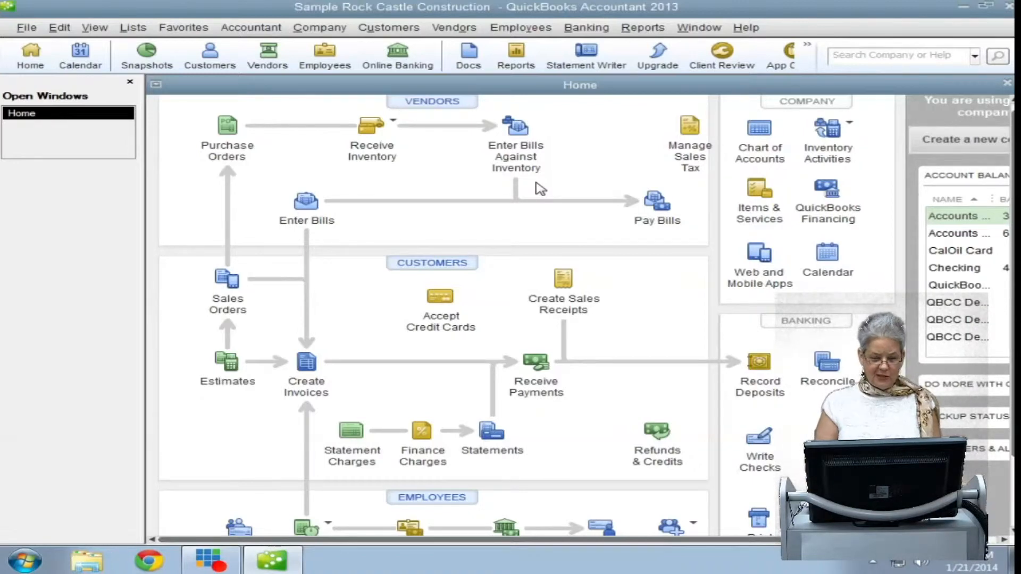
{"action": "mouse_move", "coordinate": [573, 168]}
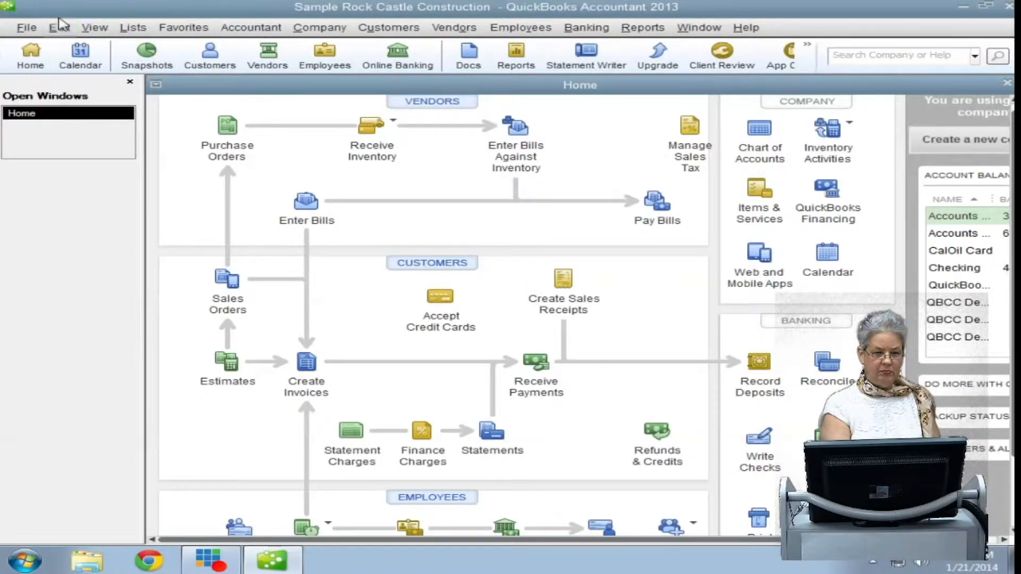
Step: Show the Edit menu's general editing commands
{"action": "left_click", "coordinate": [60, 28]}
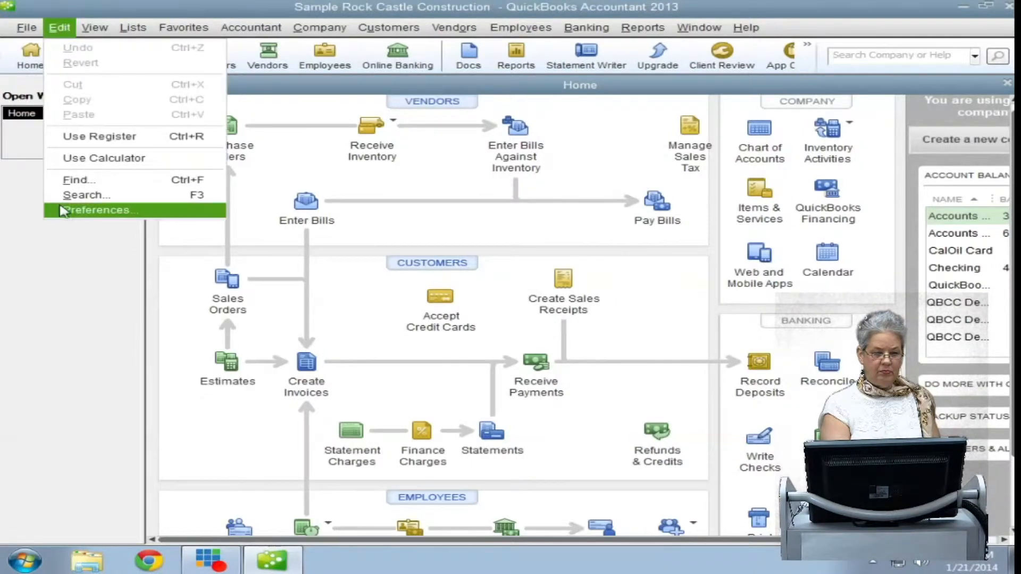
Step: Enable Use price levels in the Sales & Customers company preferences and save
{"action": "left_click", "coordinate": [99, 209]}
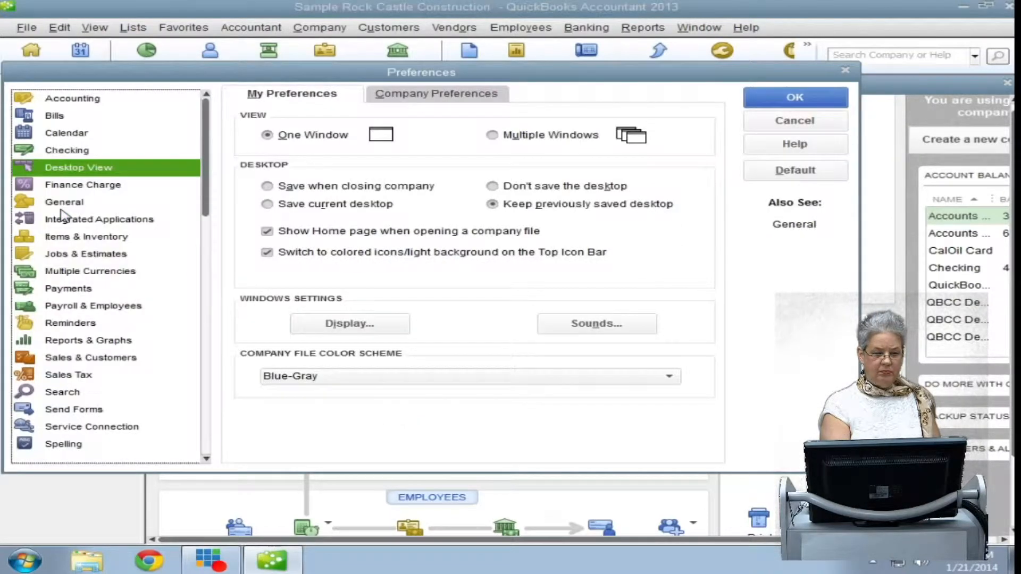
{"action": "left_click", "coordinate": [90, 357]}
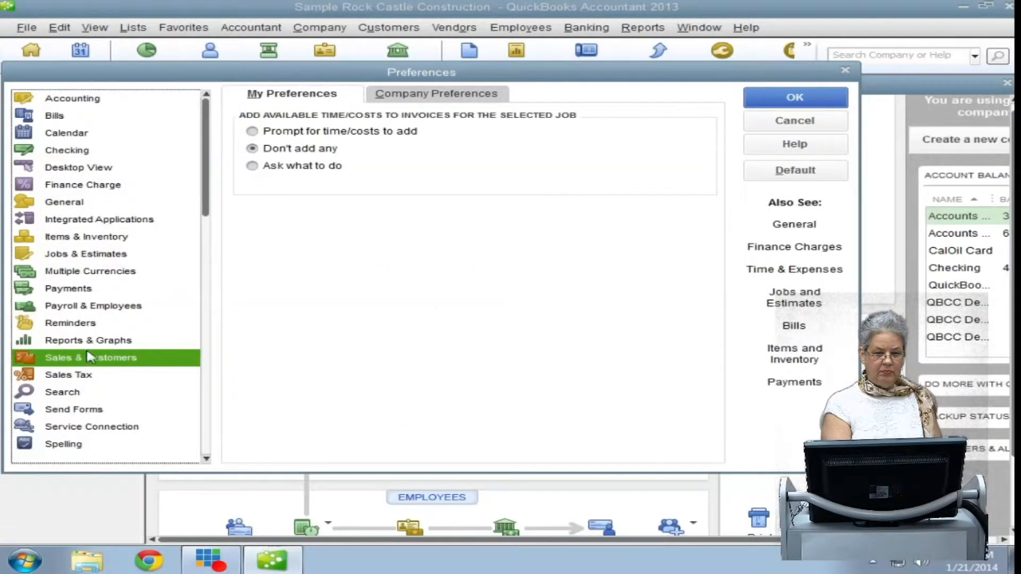
{"action": "left_click", "coordinate": [436, 93]}
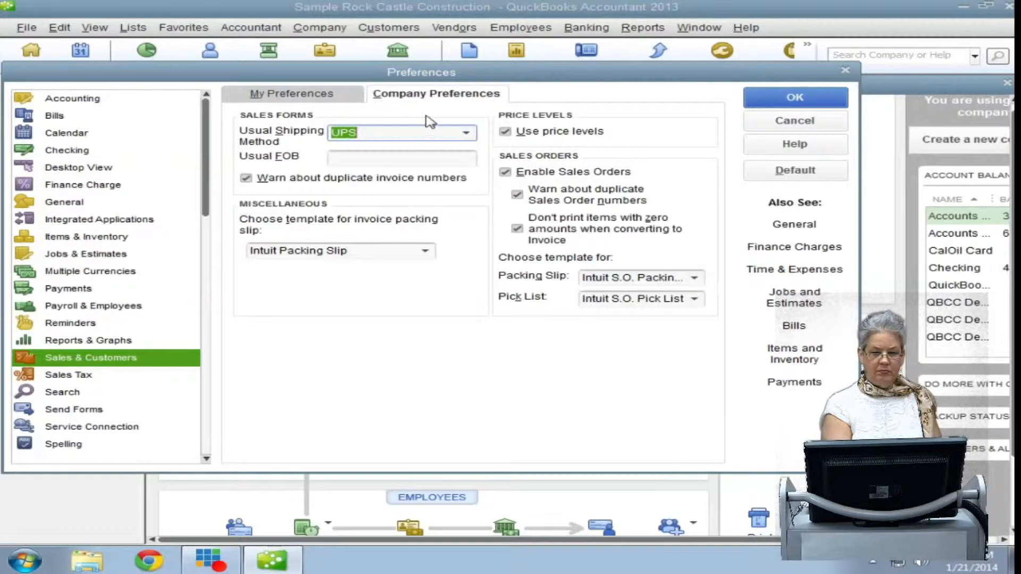
{"action": "left_click", "coordinate": [506, 131]}
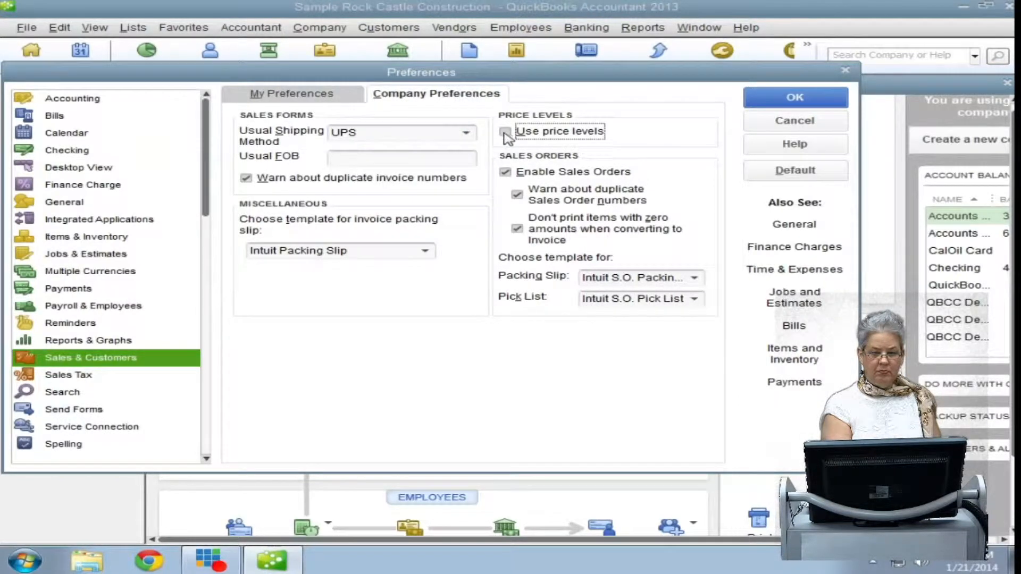
{"action": "left_click", "coordinate": [504, 131]}
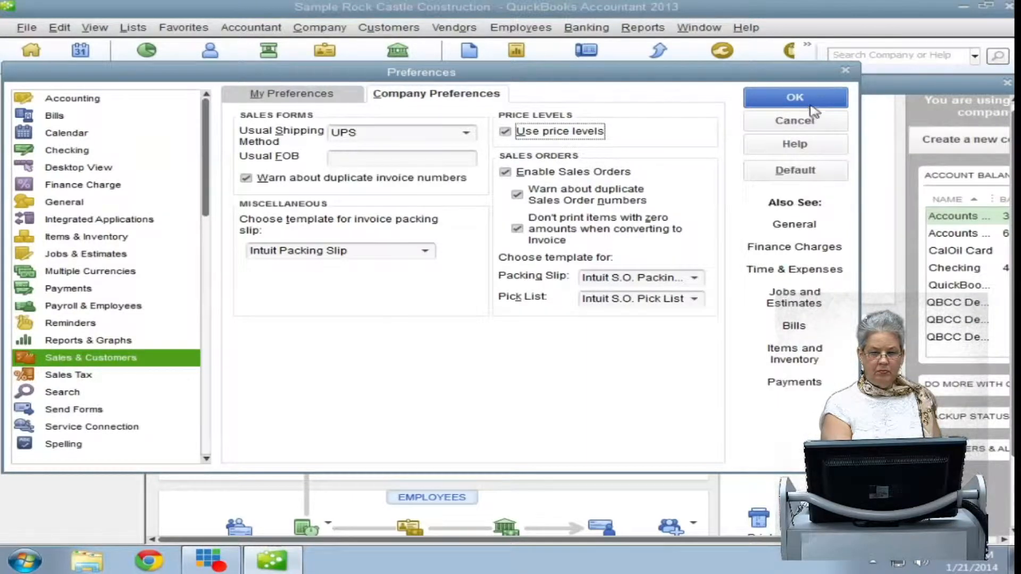
{"action": "left_click", "coordinate": [793, 96]}
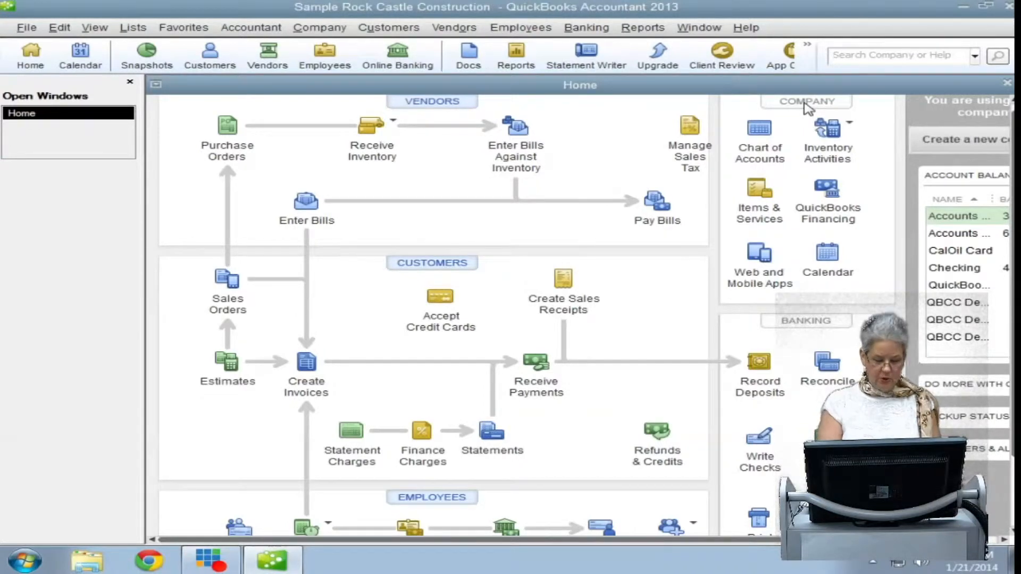
{"action": "mouse_move", "coordinate": [492, 235]}
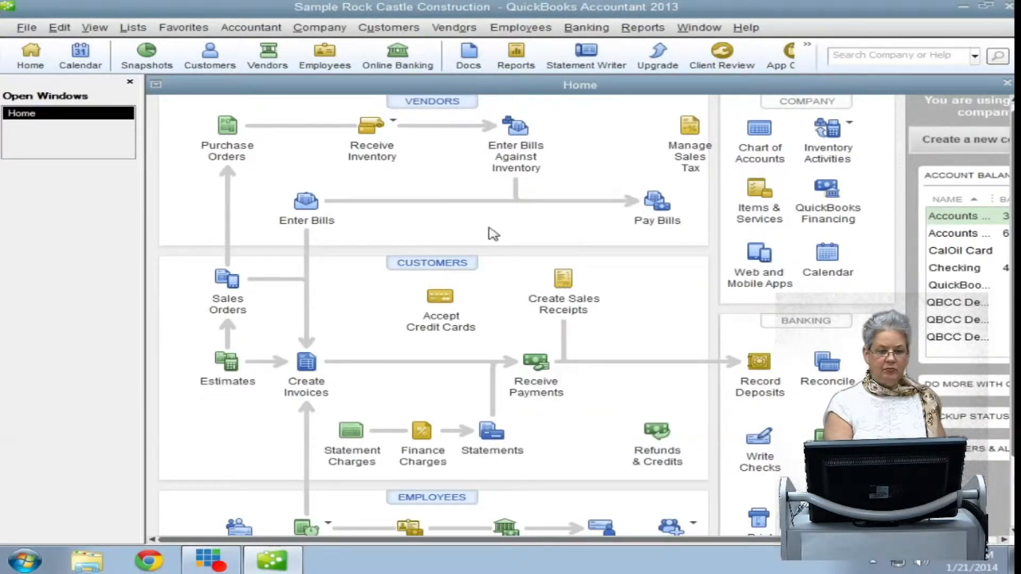
Step: Show the Price Level List and start a new blank price level
{"action": "left_click", "coordinate": [133, 27]}
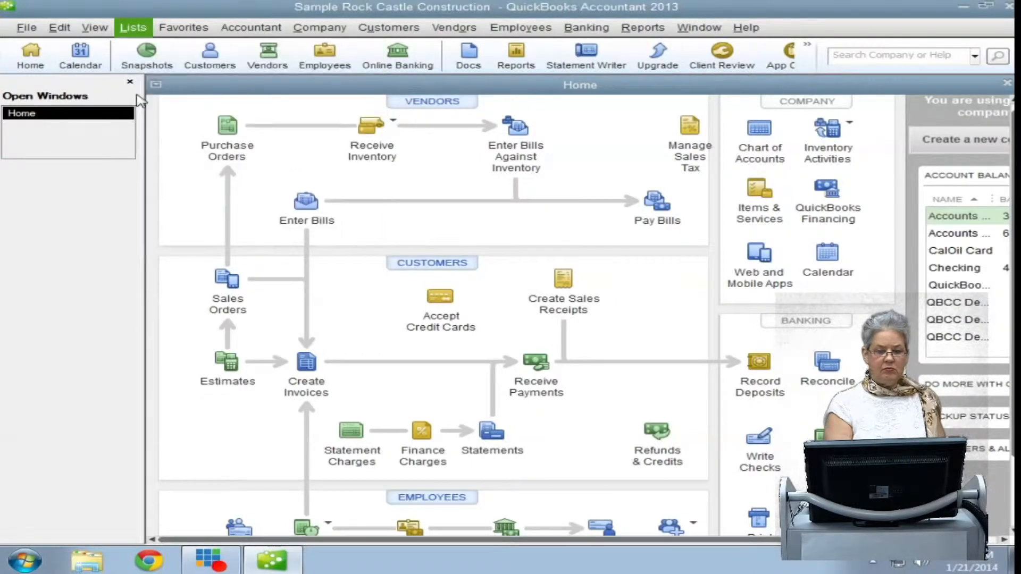
{"action": "left_click", "coordinate": [133, 27]}
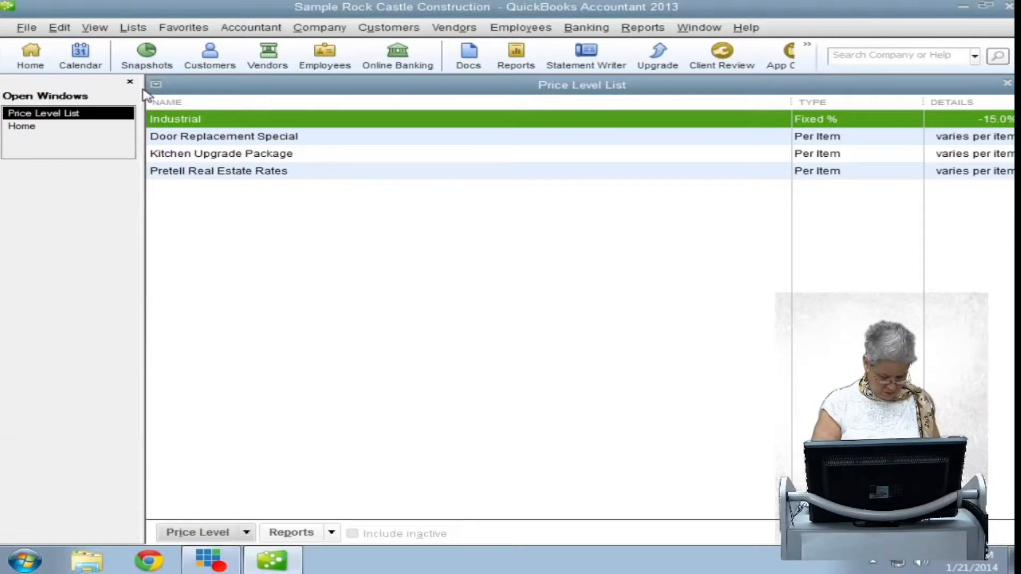
{"action": "left_click", "coordinate": [197, 532]}
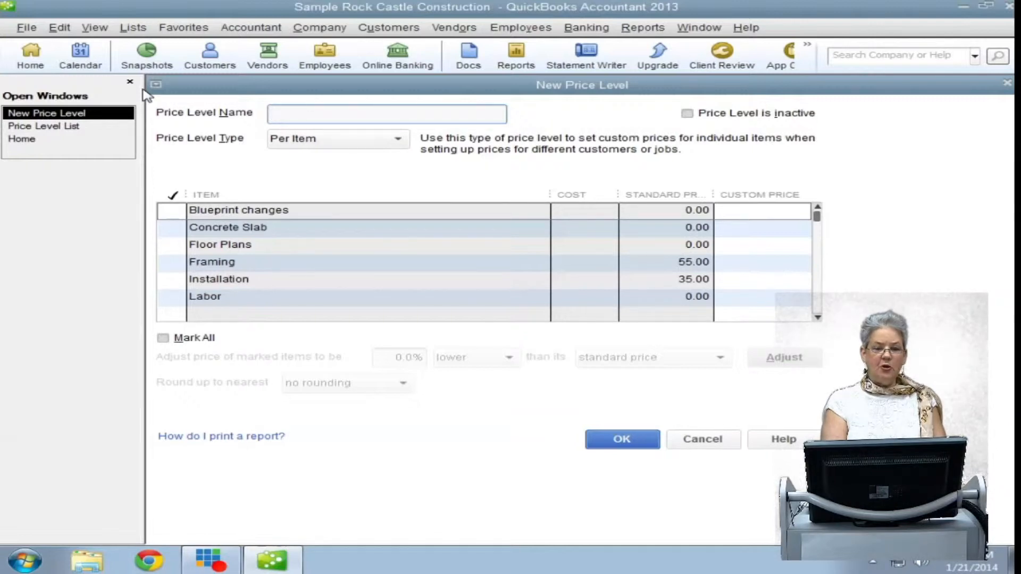
{"action": "left_click", "coordinate": [386, 113]}
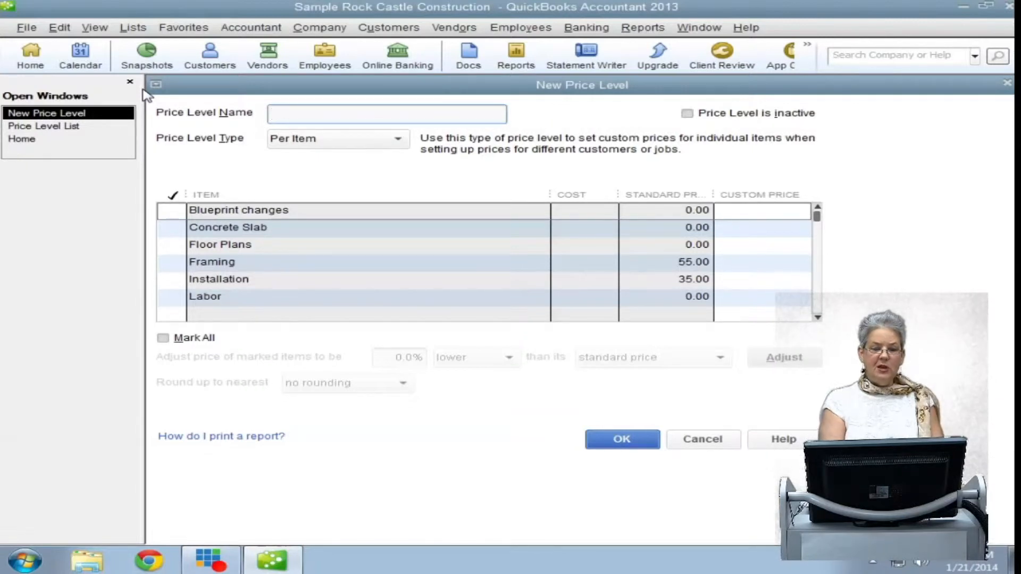
{"action": "left_click", "coordinate": [386, 113]}
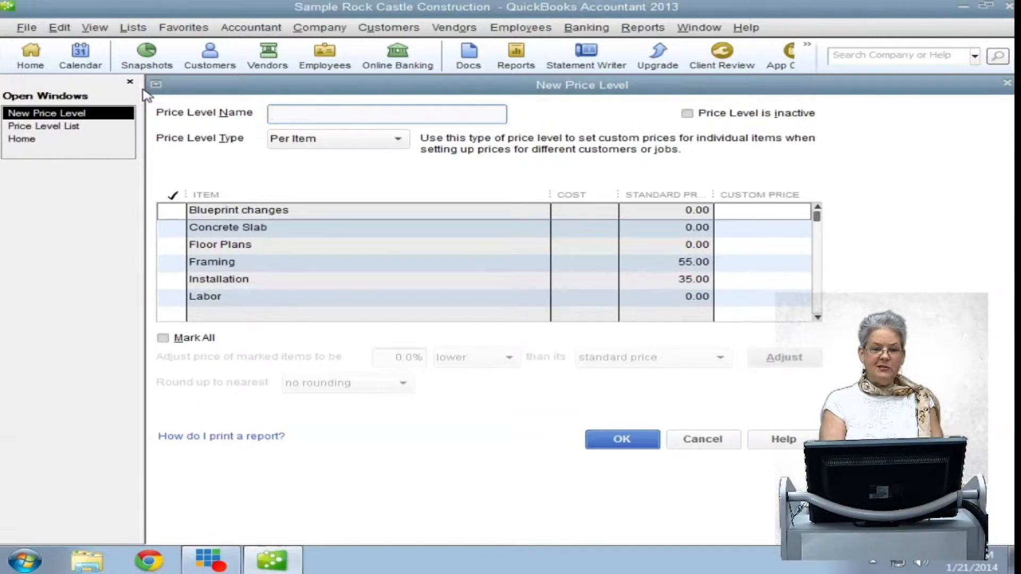
{"action": "left_click", "coordinate": [386, 113]}
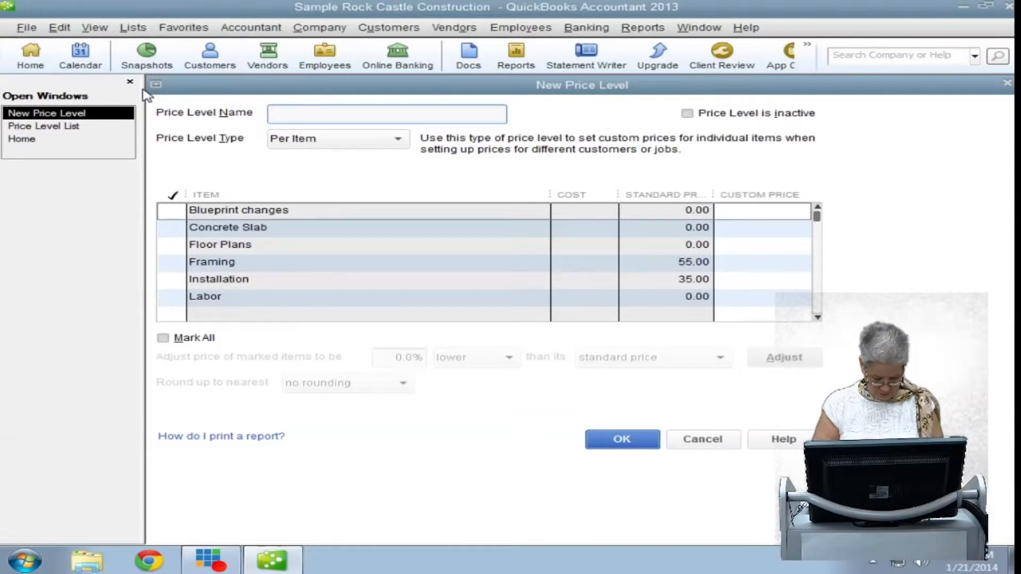
Step: Name the price level 'Residential' and show the Price Level Type choices
{"action": "type", "text": "Residen"}
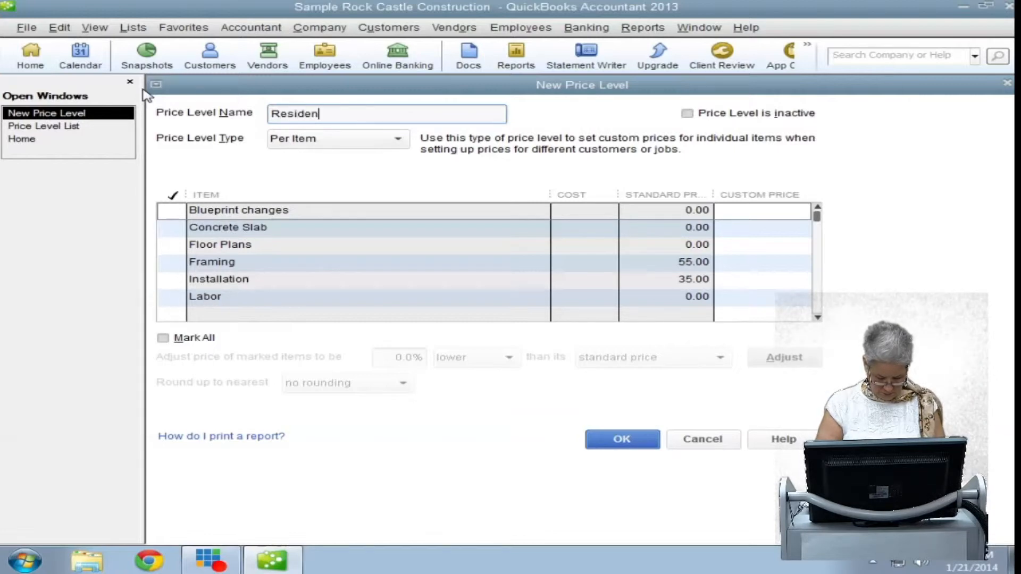
{"action": "type", "text": "tial"}
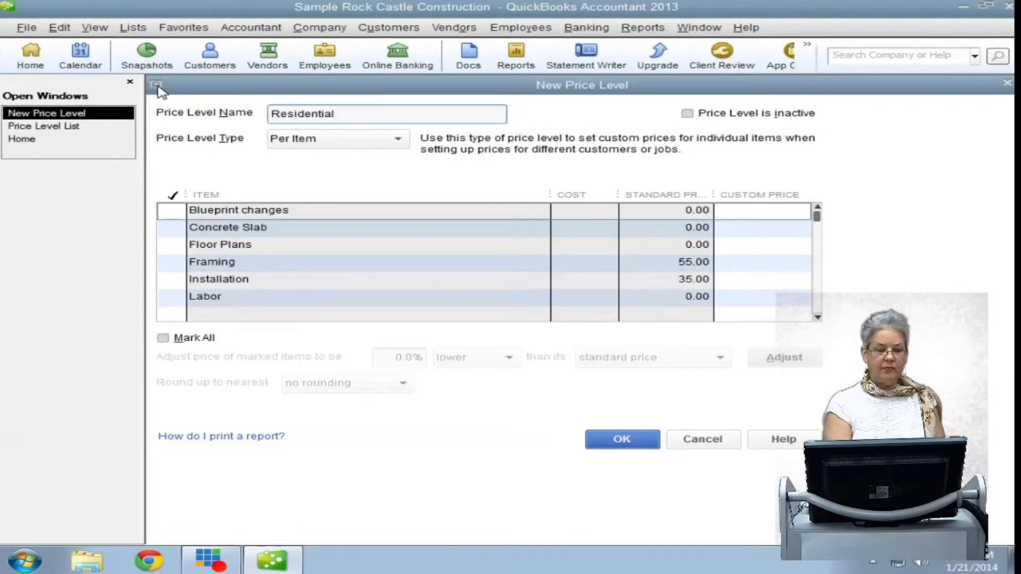
{"action": "left_click", "coordinate": [386, 113]}
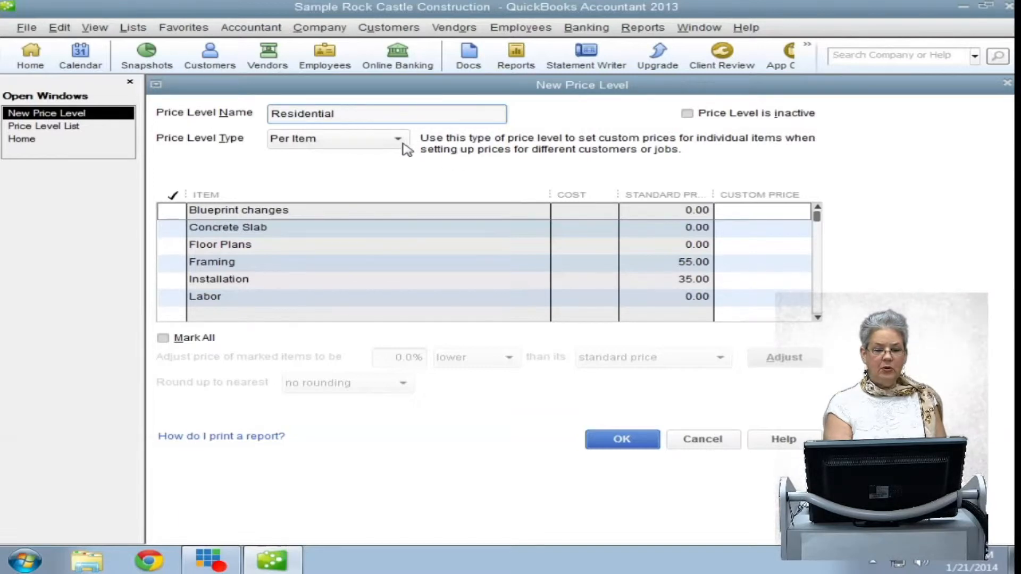
{"action": "left_click", "coordinate": [397, 138]}
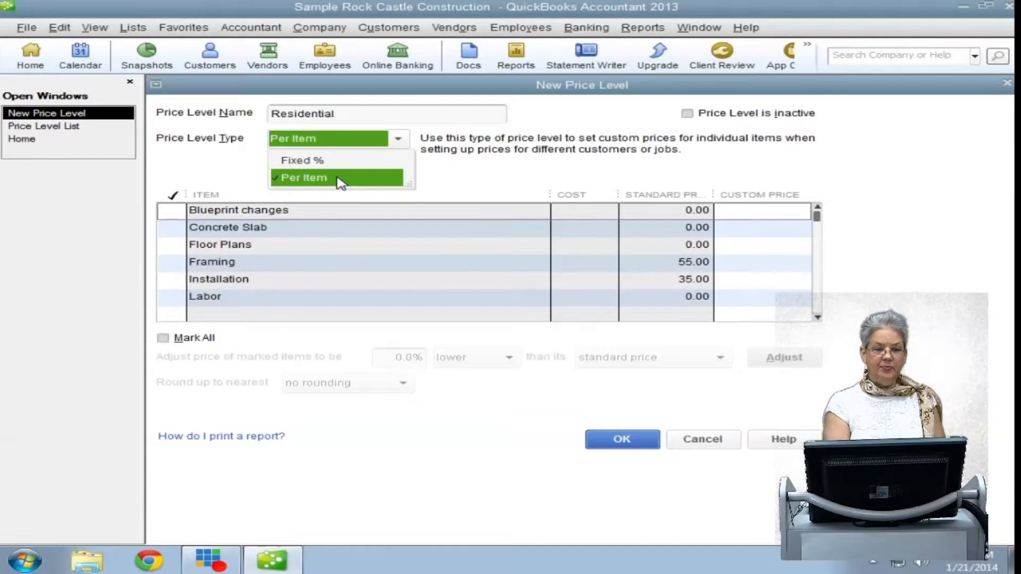
{"action": "mouse_move", "coordinate": [319, 163]}
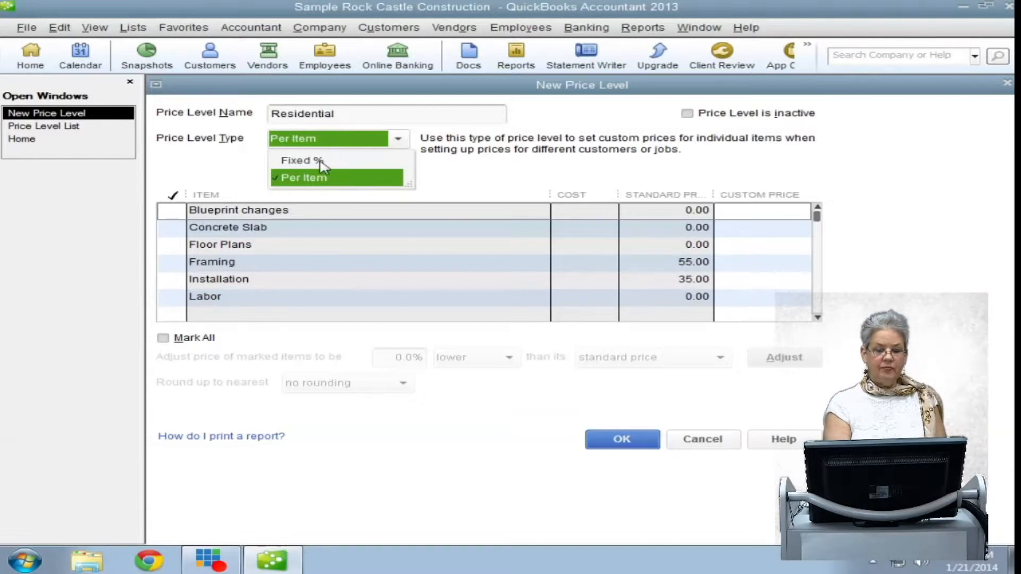
Step: Make Residential a Fixed % level decreasing prices 5%, rounded up to 1.00 minus .01
{"action": "left_click", "coordinate": [300, 161]}
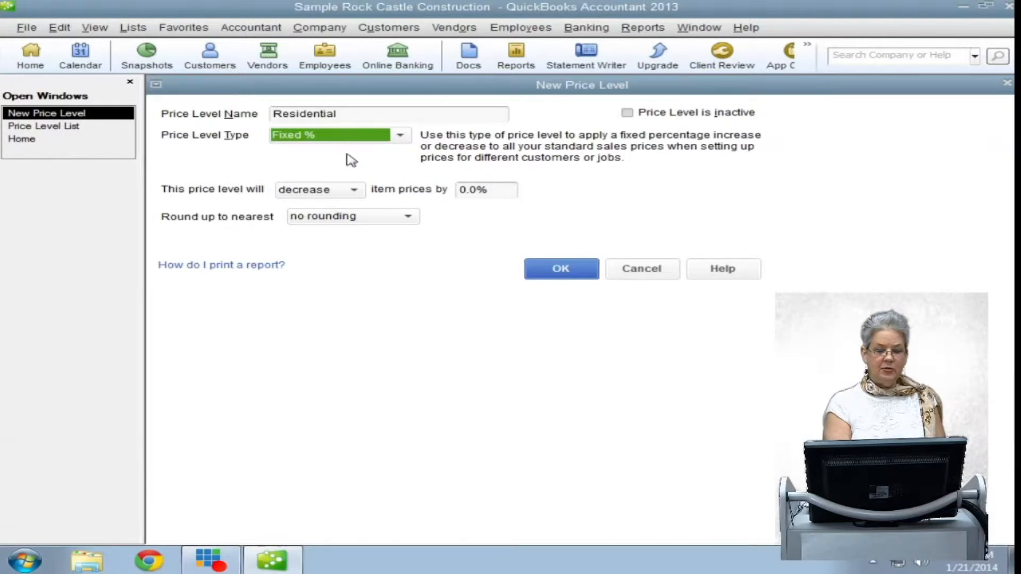
{"action": "mouse_move", "coordinate": [493, 215]}
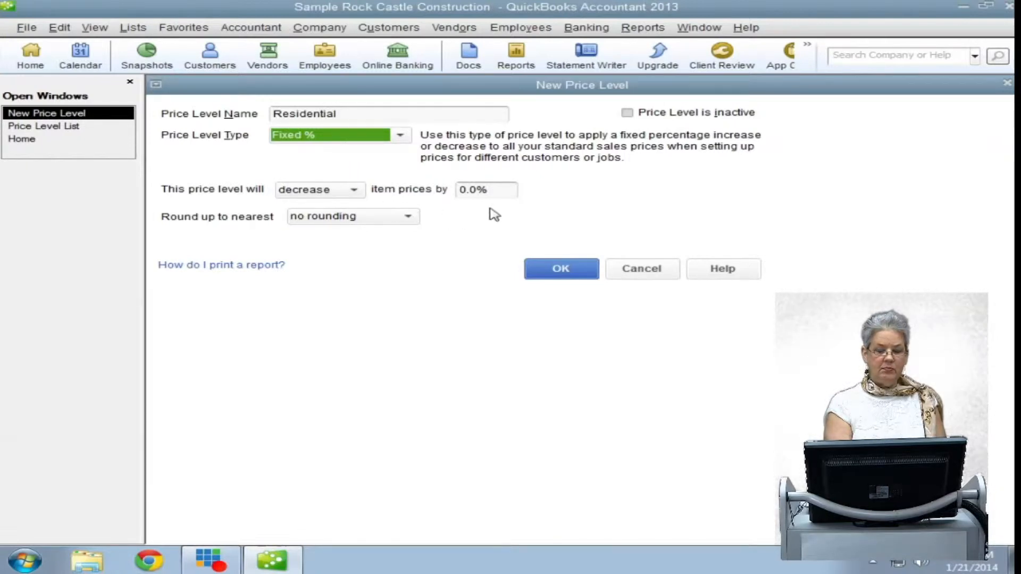
{"action": "left_click", "coordinate": [486, 189]}
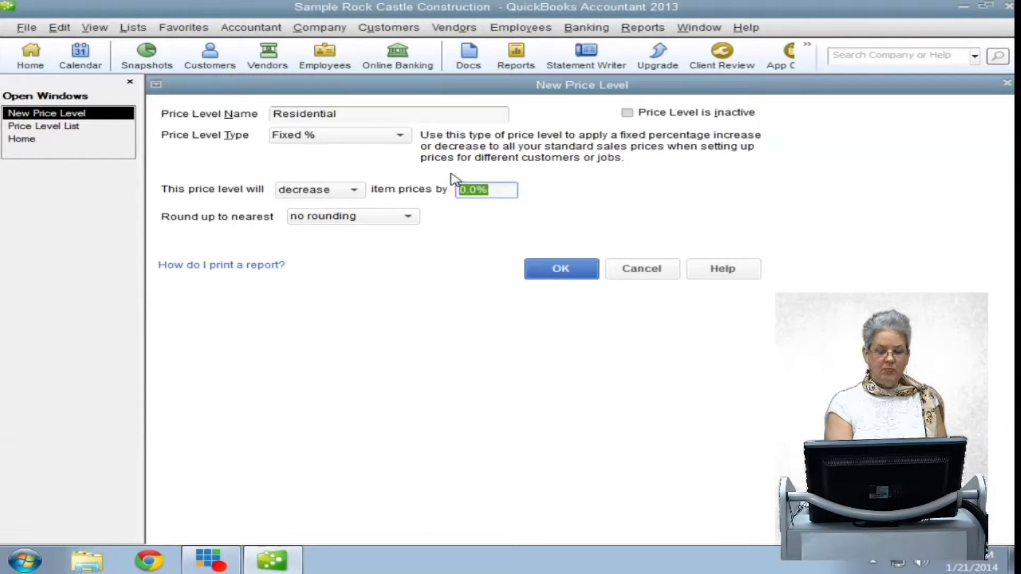
{"action": "type", "text": "5"}
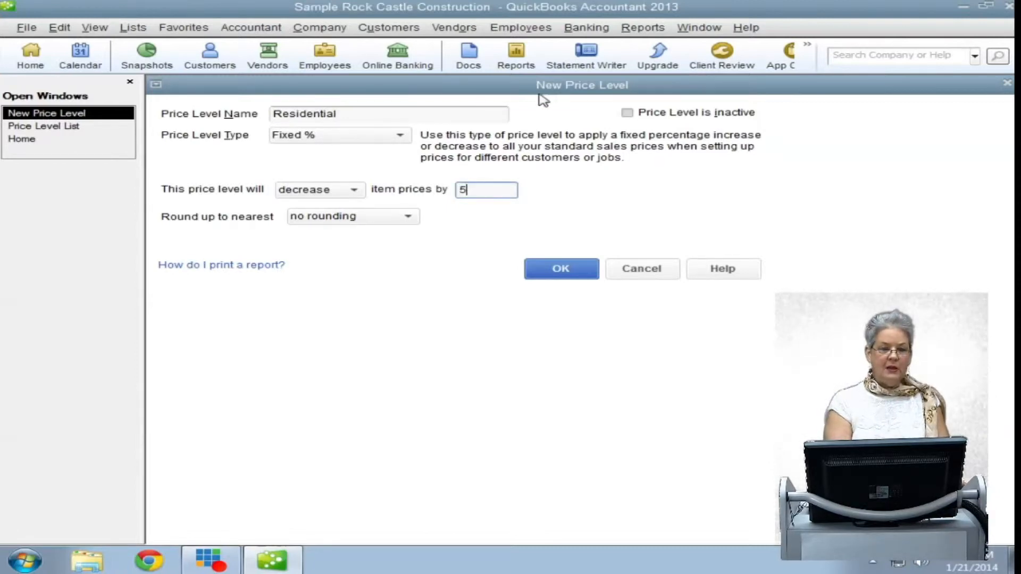
{"action": "mouse_move", "coordinate": [552, 103]}
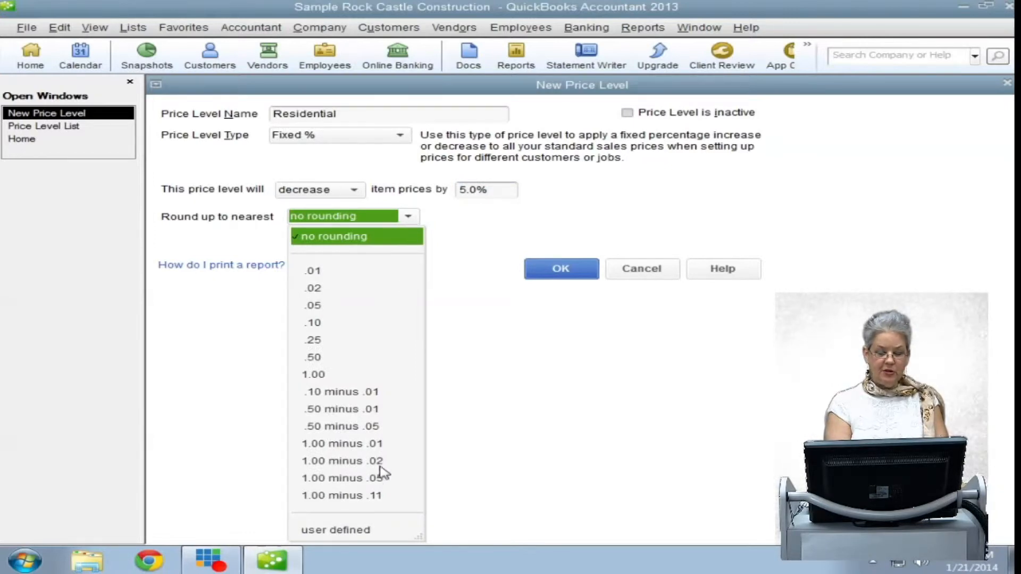
{"action": "mouse_move", "coordinate": [436, 365]}
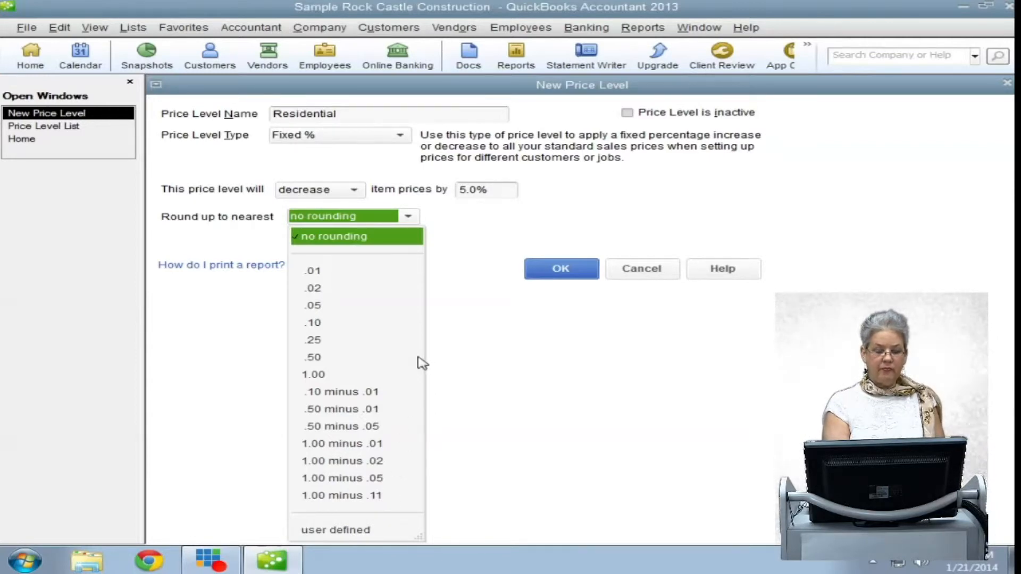
{"action": "mouse_move", "coordinate": [393, 446]}
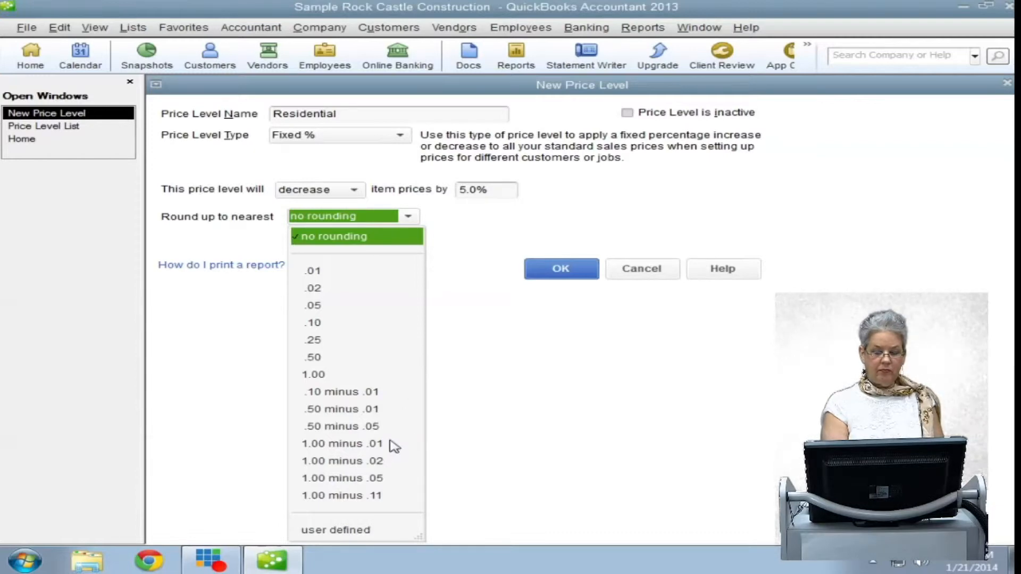
{"action": "left_click", "coordinate": [341, 443]}
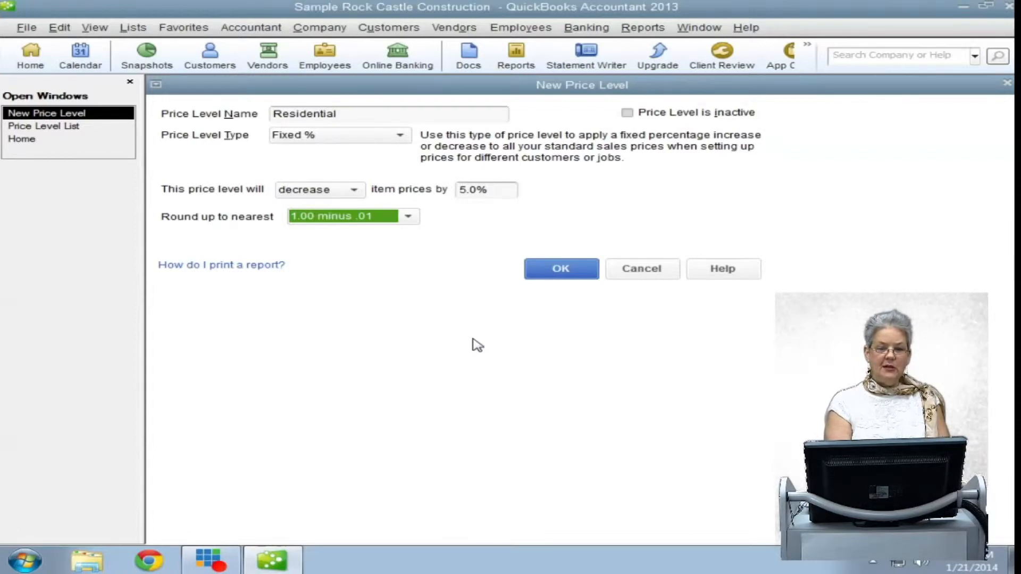
{"action": "mouse_move", "coordinate": [415, 167]}
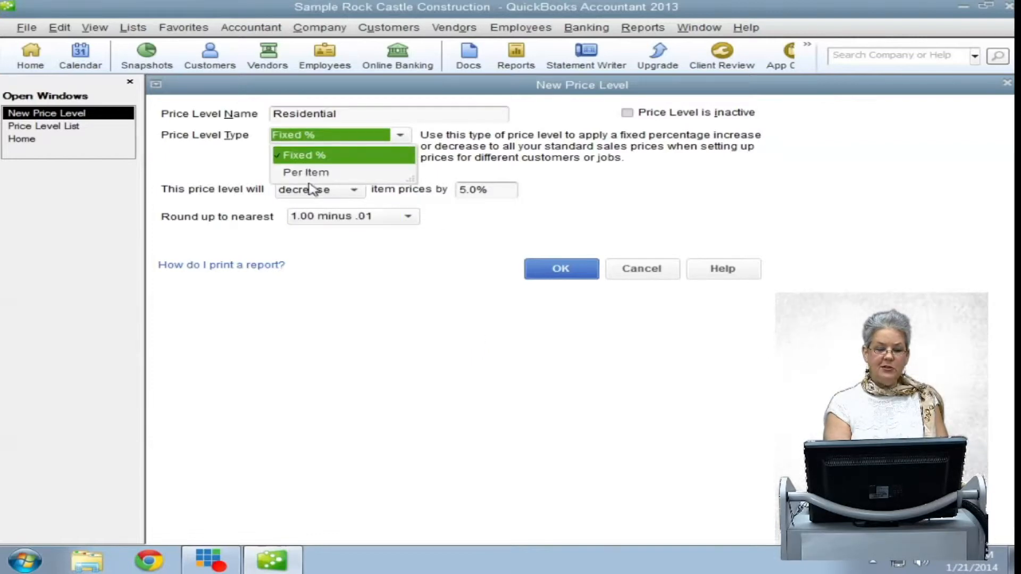
Step: Switch Residential to Per Item and mark Framing, Installation, Labor, Removal and Repairs
{"action": "left_click", "coordinate": [305, 172]}
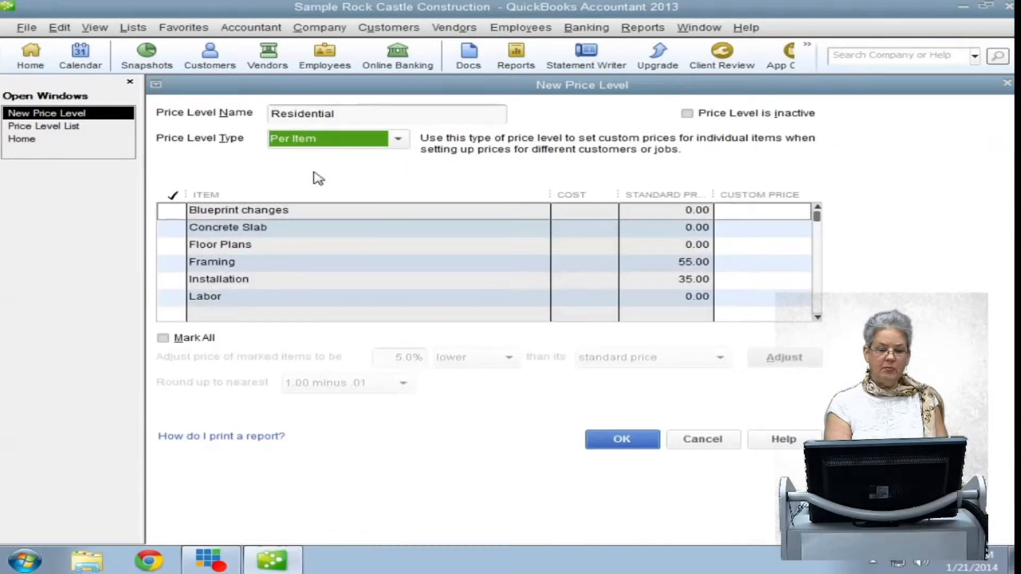
{"action": "mouse_move", "coordinate": [313, 162]}
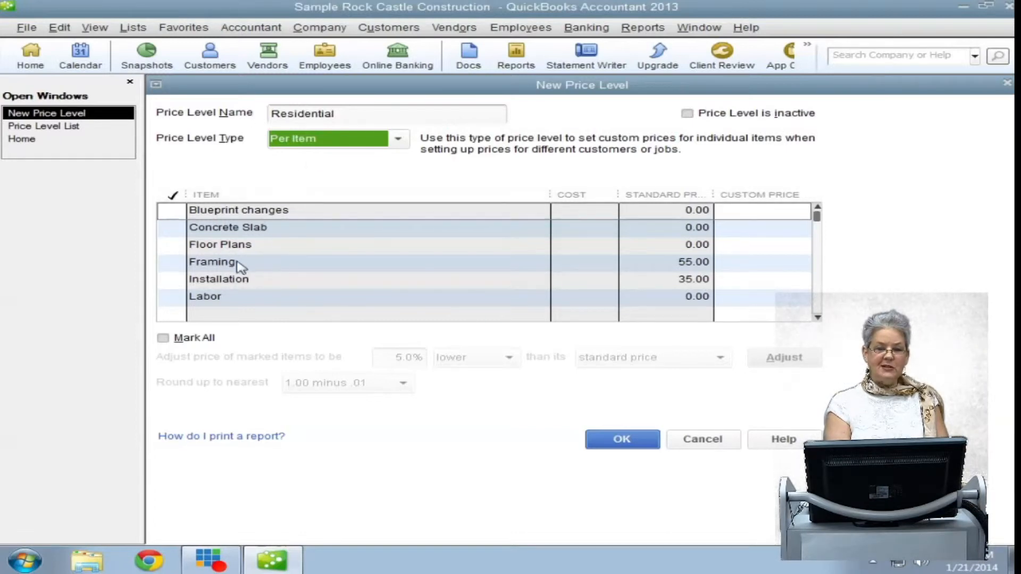
{"action": "mouse_move", "coordinate": [173, 365]}
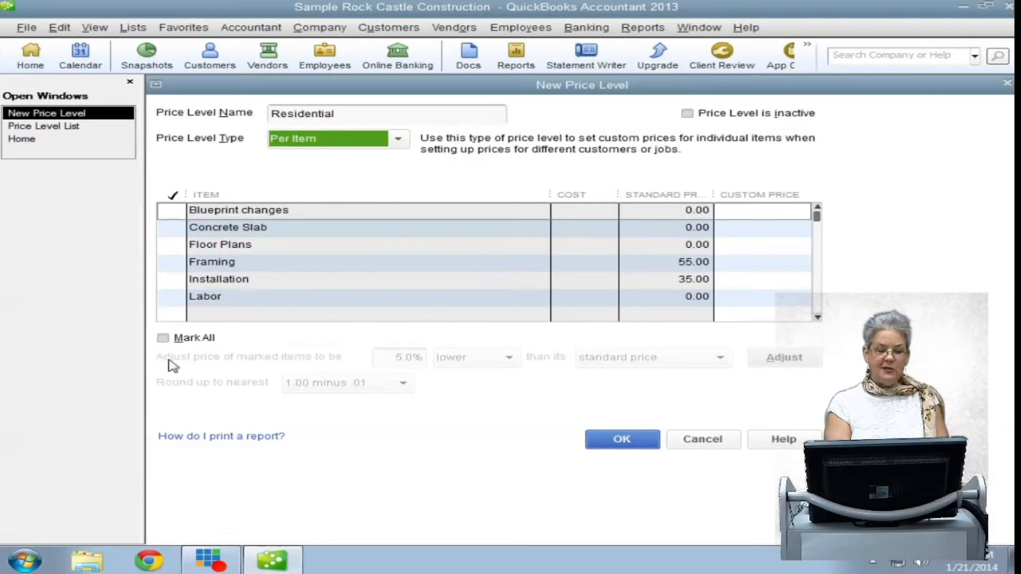
{"action": "left_click", "coordinate": [163, 337]}
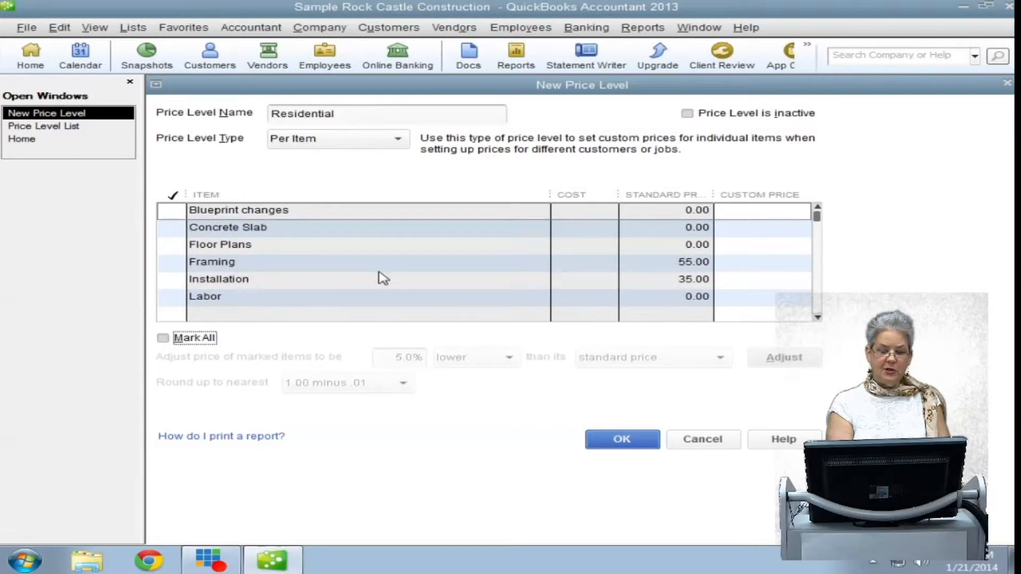
{"action": "mouse_move", "coordinate": [178, 267]}
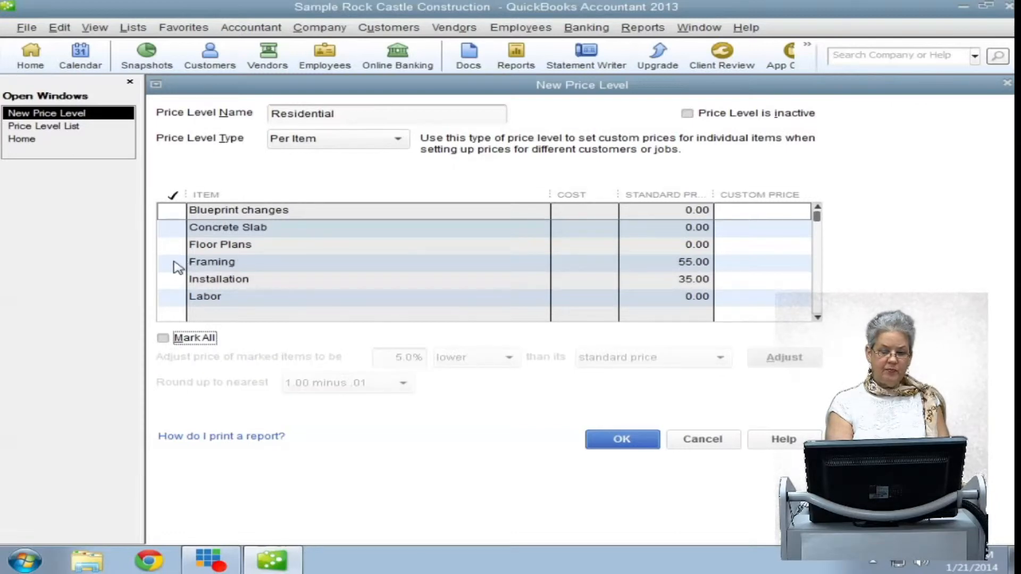
{"action": "left_click", "coordinate": [173, 279]}
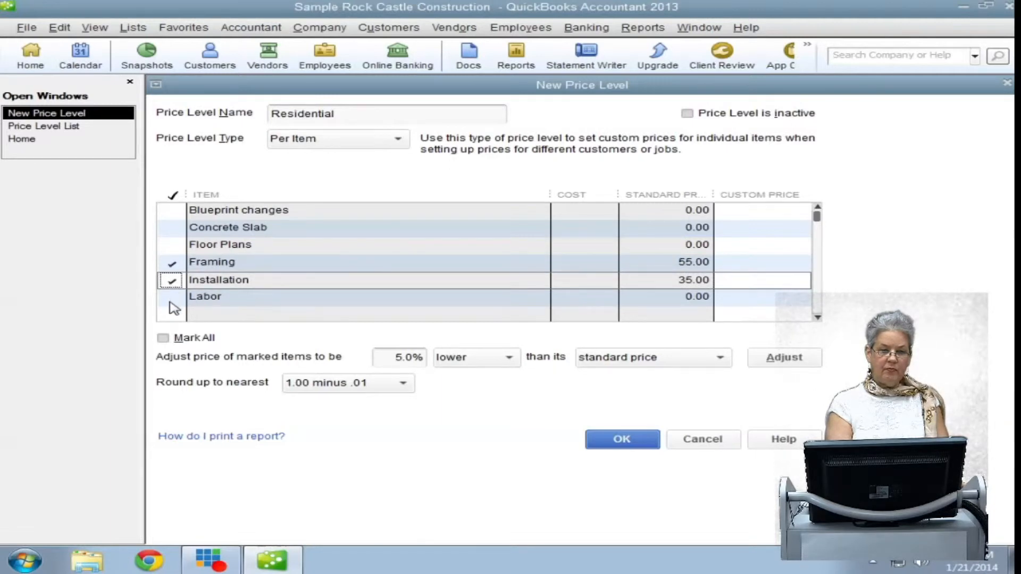
{"action": "left_click", "coordinate": [172, 297]}
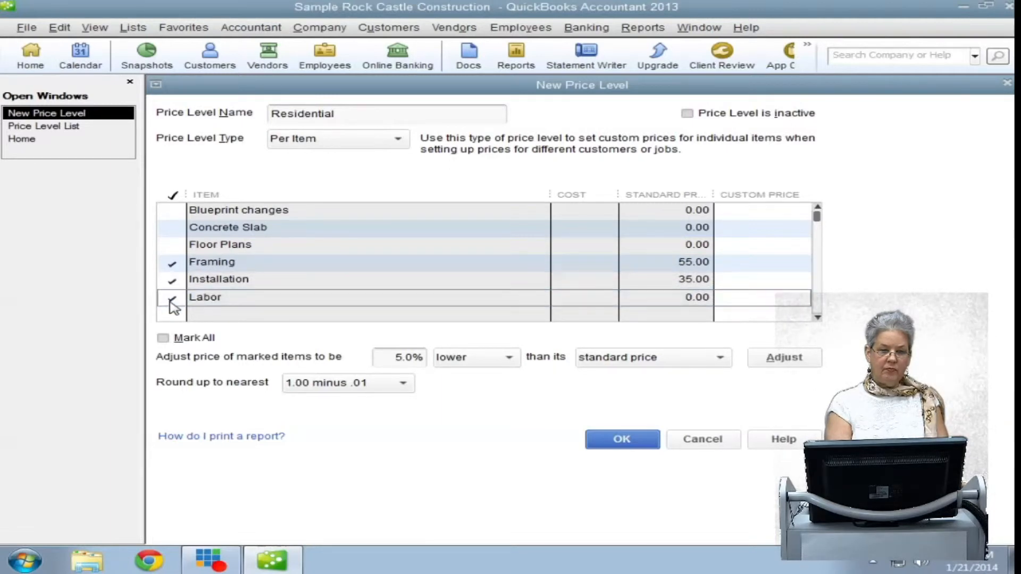
{"action": "left_click", "coordinate": [172, 297]}
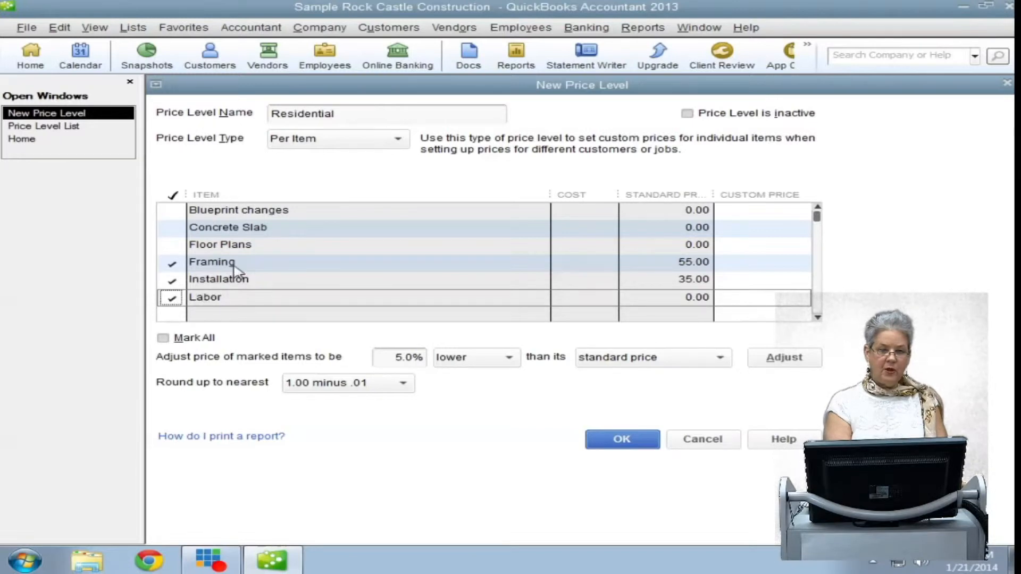
{"action": "scroll", "scroll_direction": "down", "scroll_amount": 3}
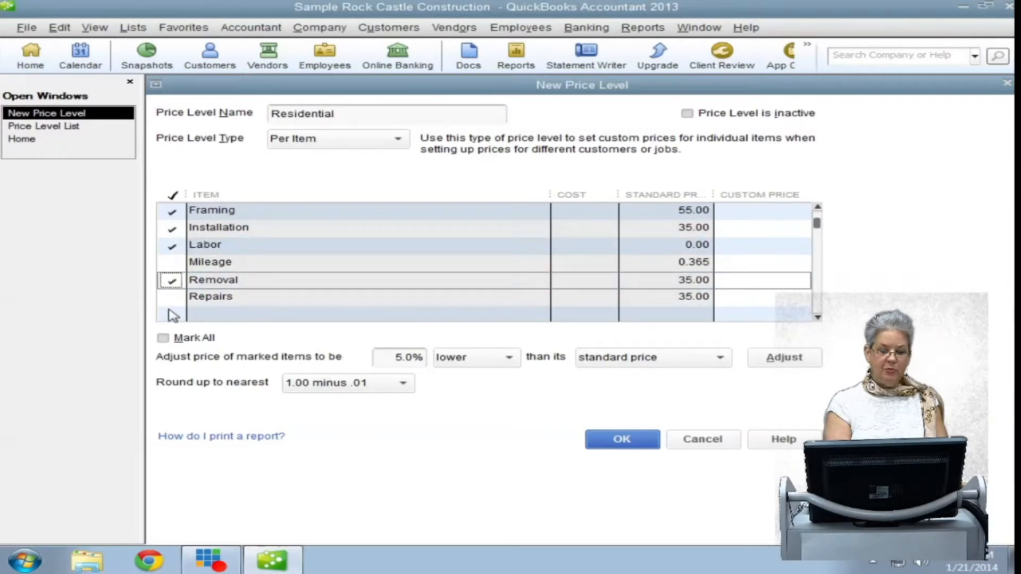
{"action": "left_click", "coordinate": [171, 296]}
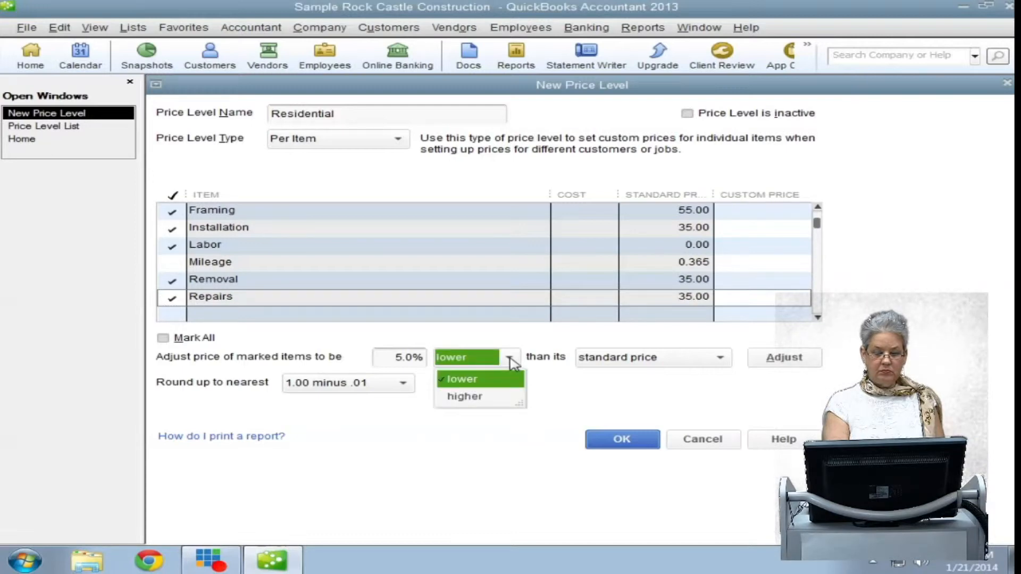
Step: Keep the adjustment as a decrease and show the base-price choices
{"action": "left_click", "coordinate": [463, 379]}
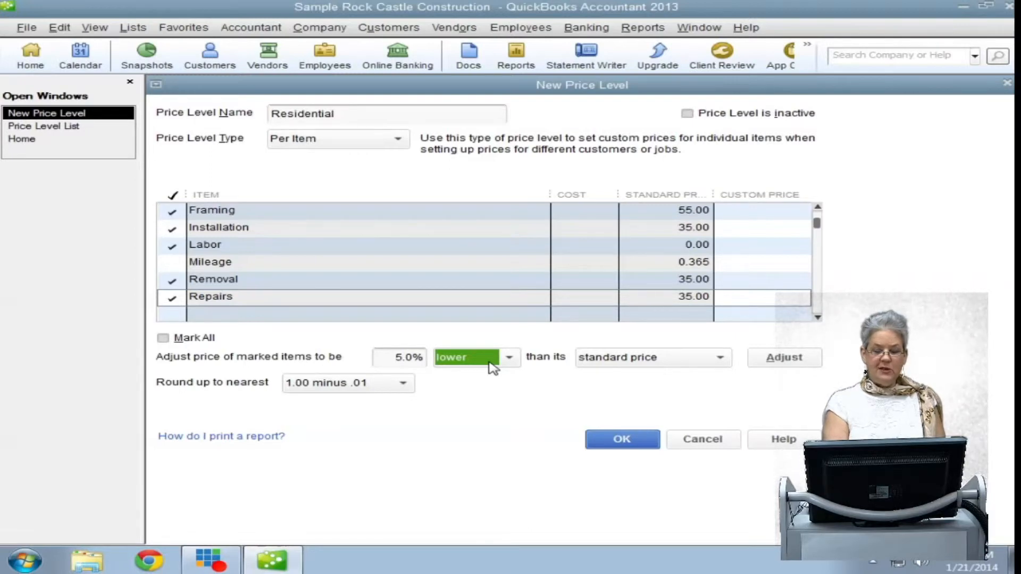
{"action": "mouse_move", "coordinate": [589, 383]}
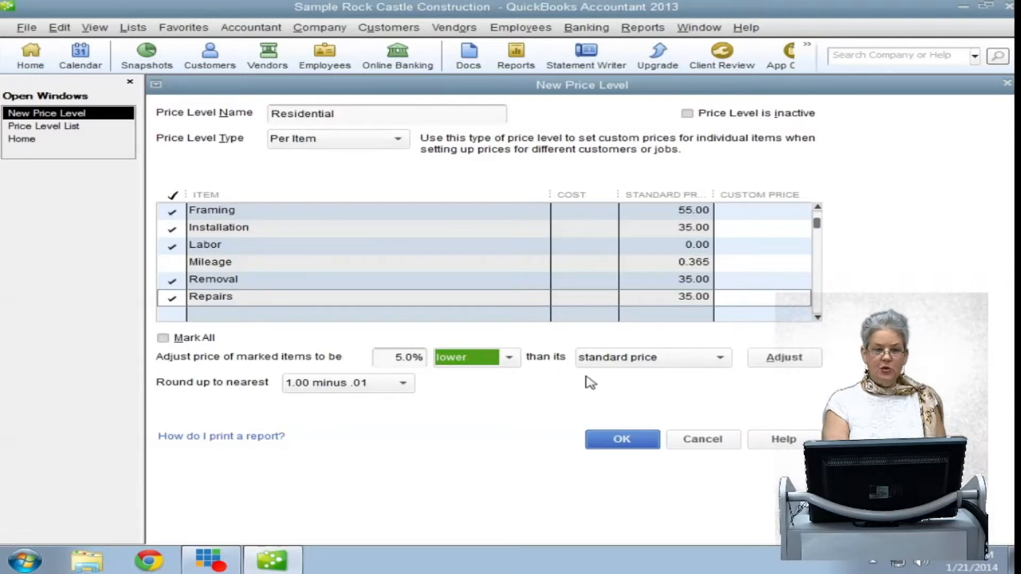
{"action": "mouse_move", "coordinate": [660, 371]}
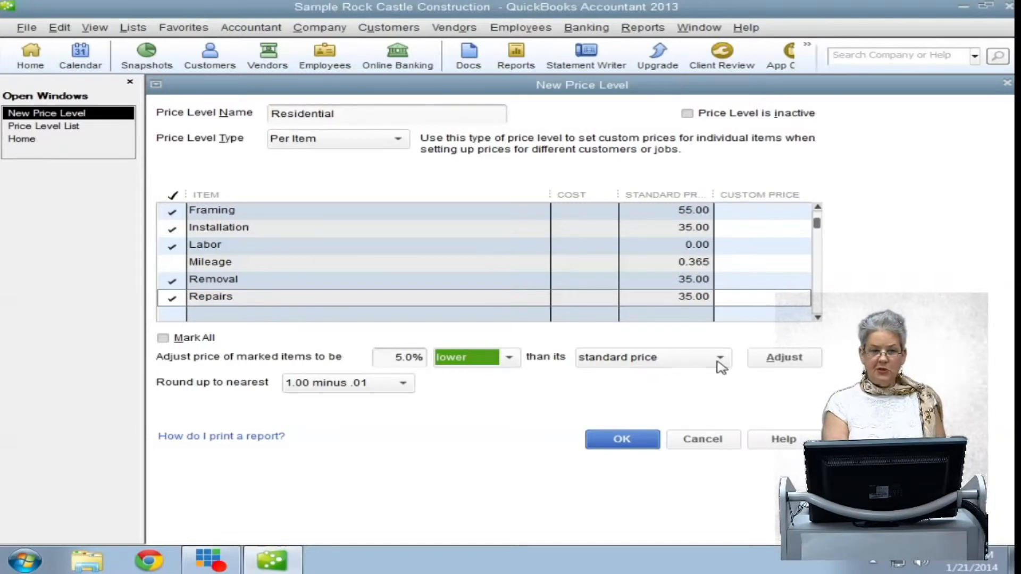
{"action": "left_click", "coordinate": [719, 357]}
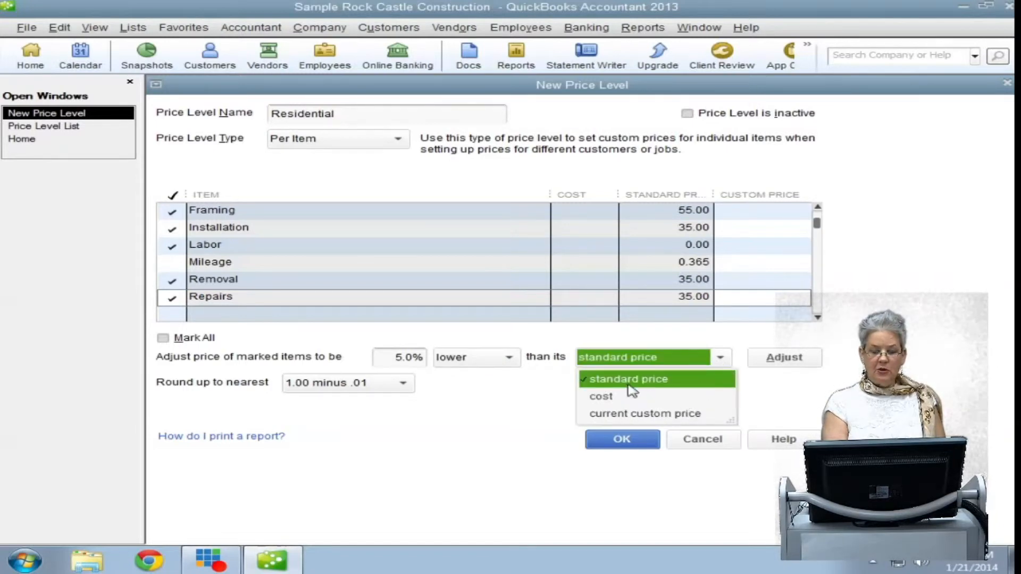
{"action": "mouse_move", "coordinate": [705, 419]}
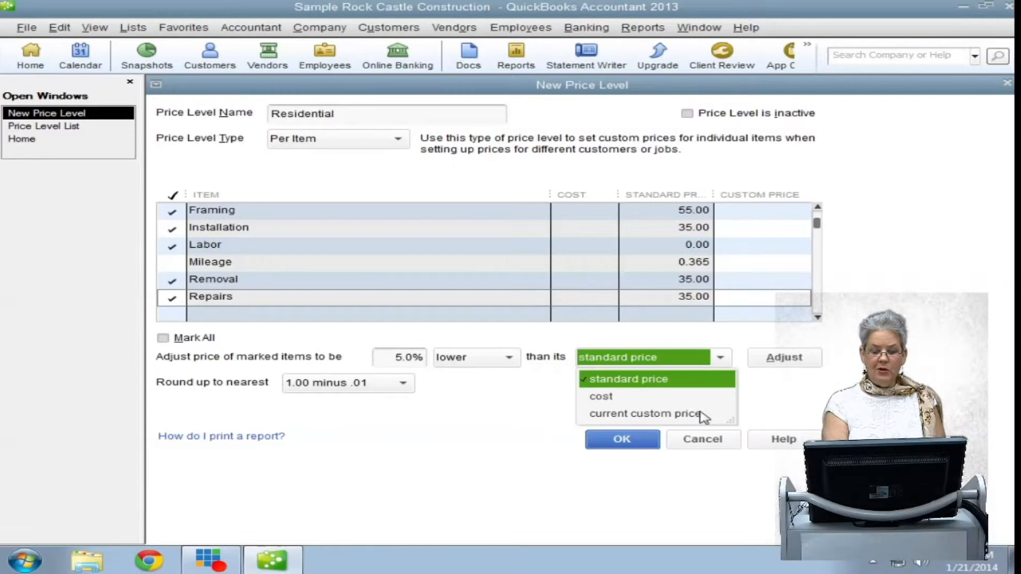
{"action": "mouse_move", "coordinate": [712, 411]}
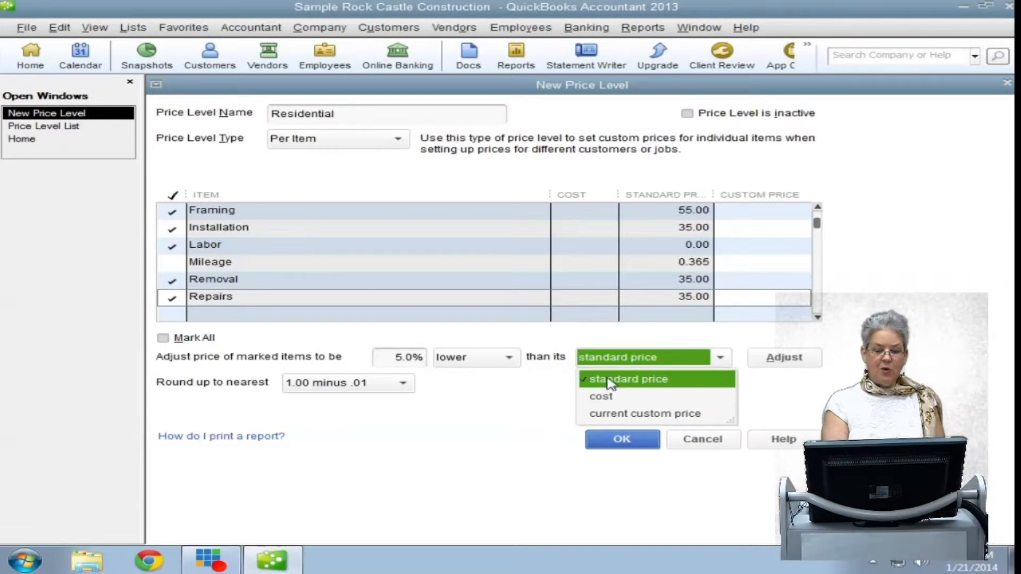
Step: Keep standard price as the base for the 5% adjustment
{"action": "left_click", "coordinate": [402, 382]}
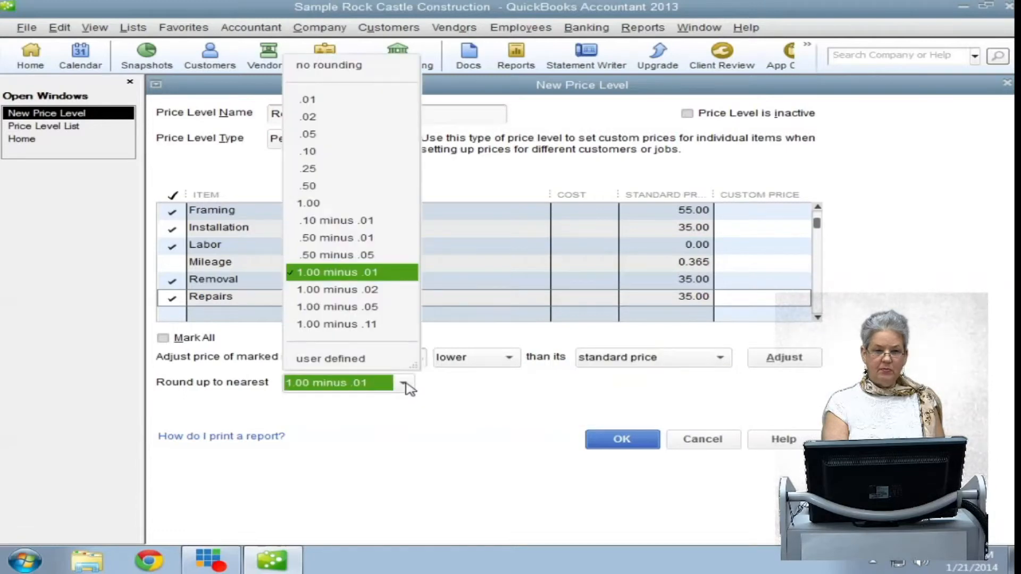
{"action": "mouse_move", "coordinate": [412, 384]}
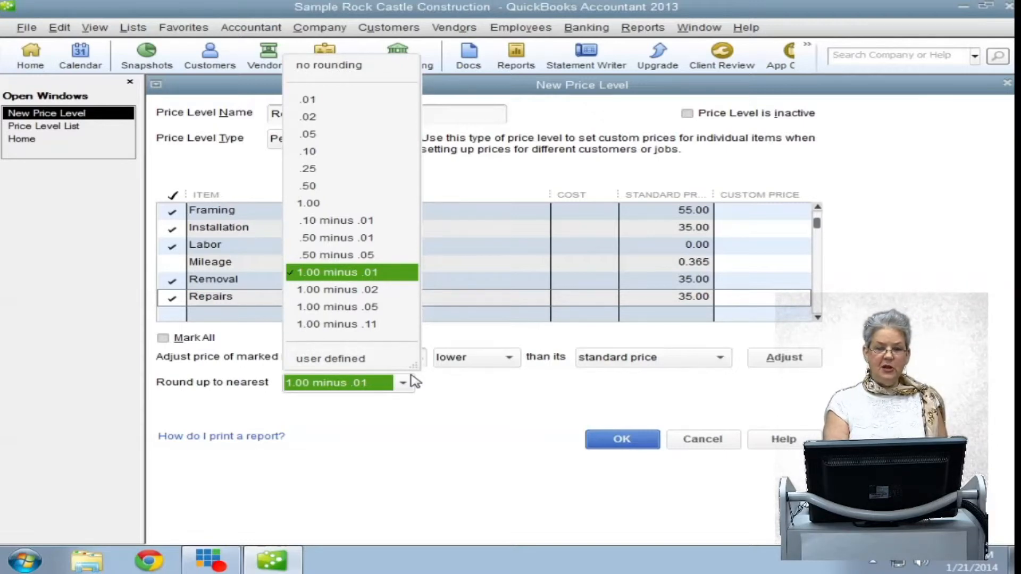
{"action": "mouse_move", "coordinate": [425, 381]}
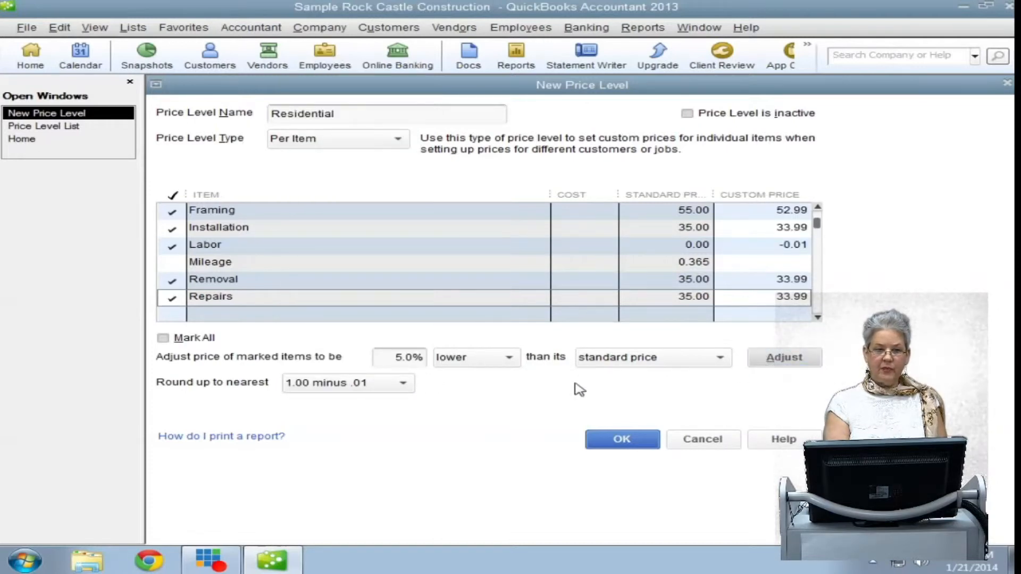
{"action": "mouse_move", "coordinate": [514, 416]}
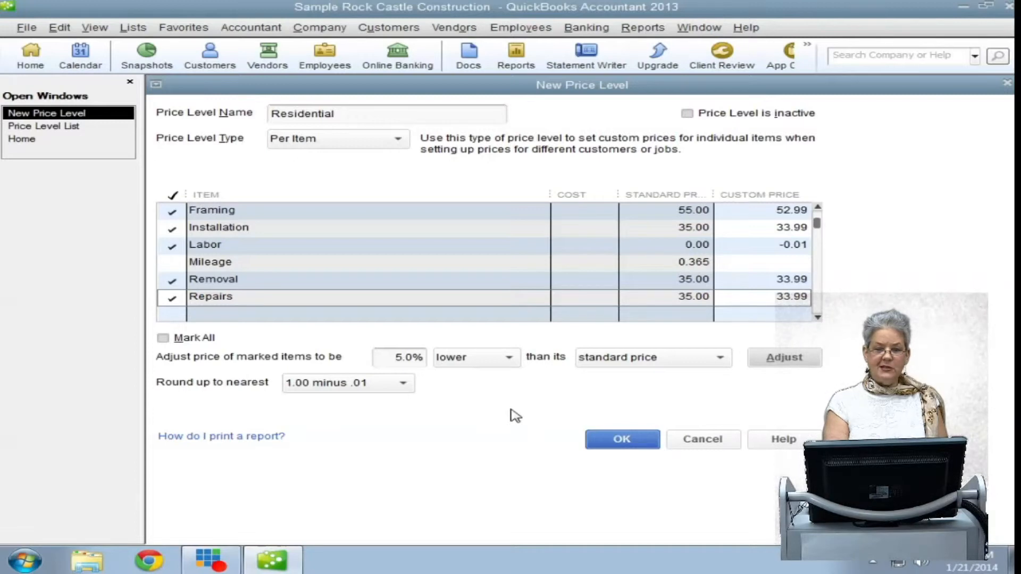
{"action": "mouse_move", "coordinate": [565, 364]}
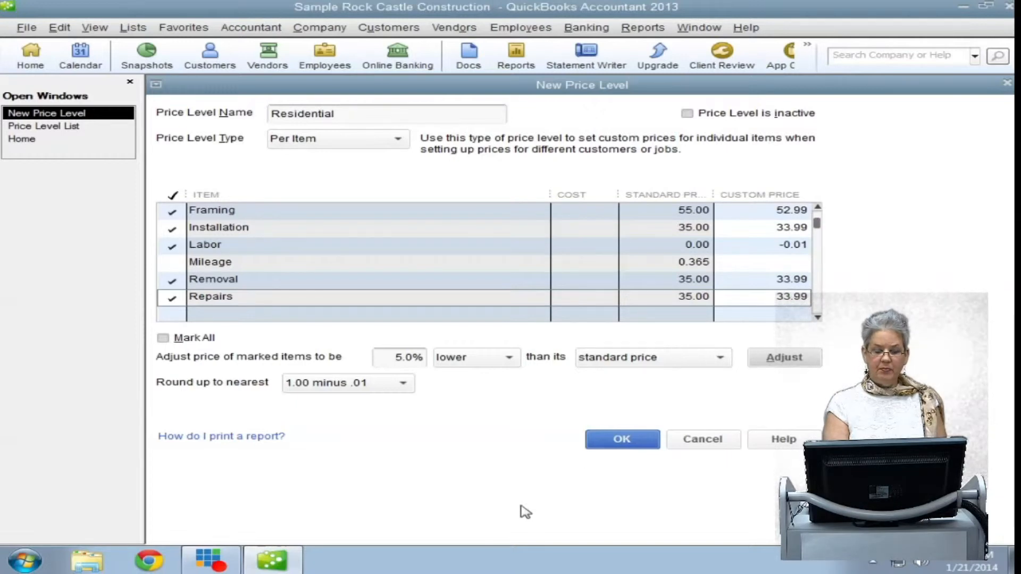
{"action": "mouse_move", "coordinate": [433, 463]}
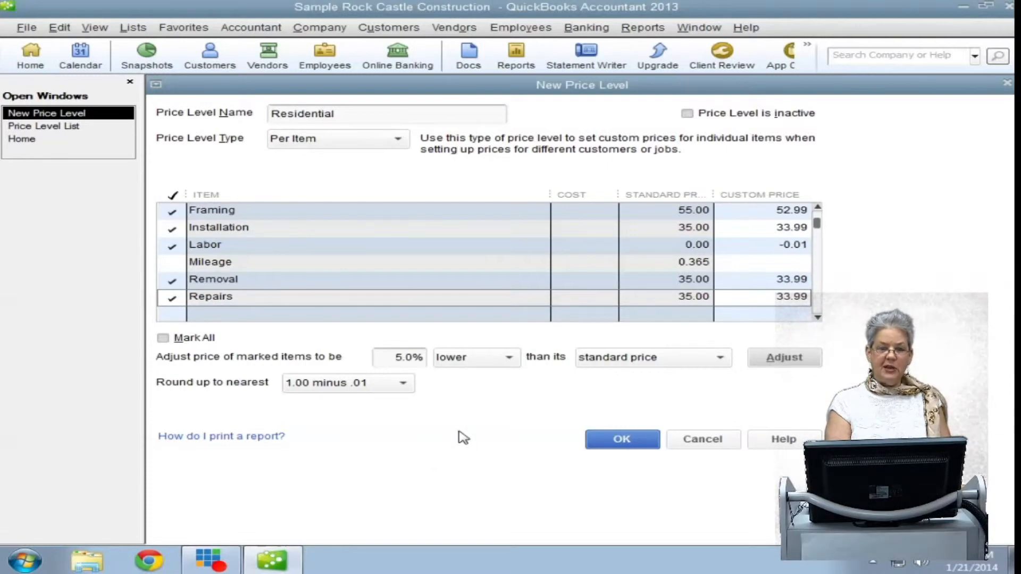
{"action": "mouse_move", "coordinate": [438, 405]}
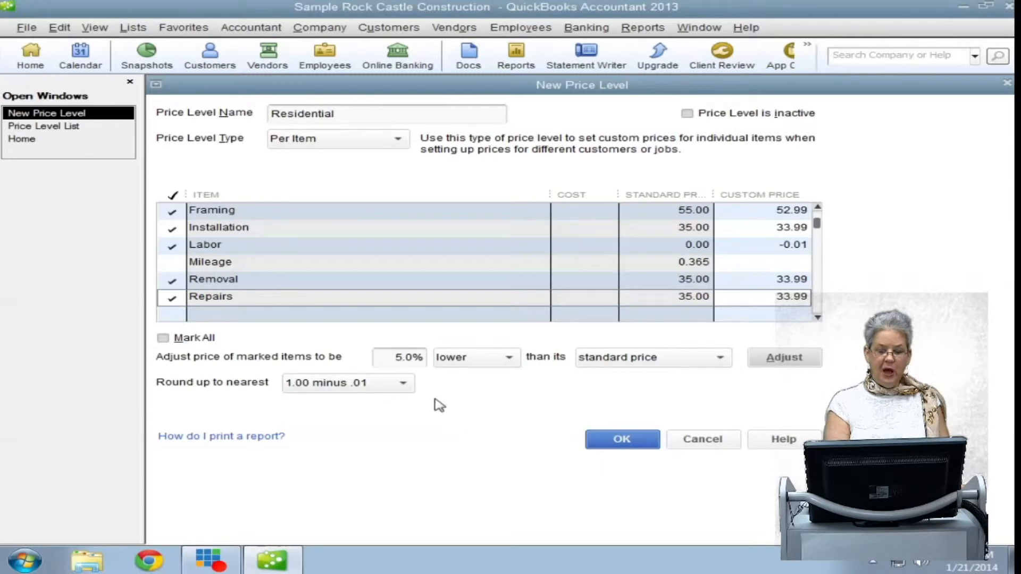
Step: Reprice the marked items at 10% below standard price
{"action": "left_click", "coordinate": [399, 357]}
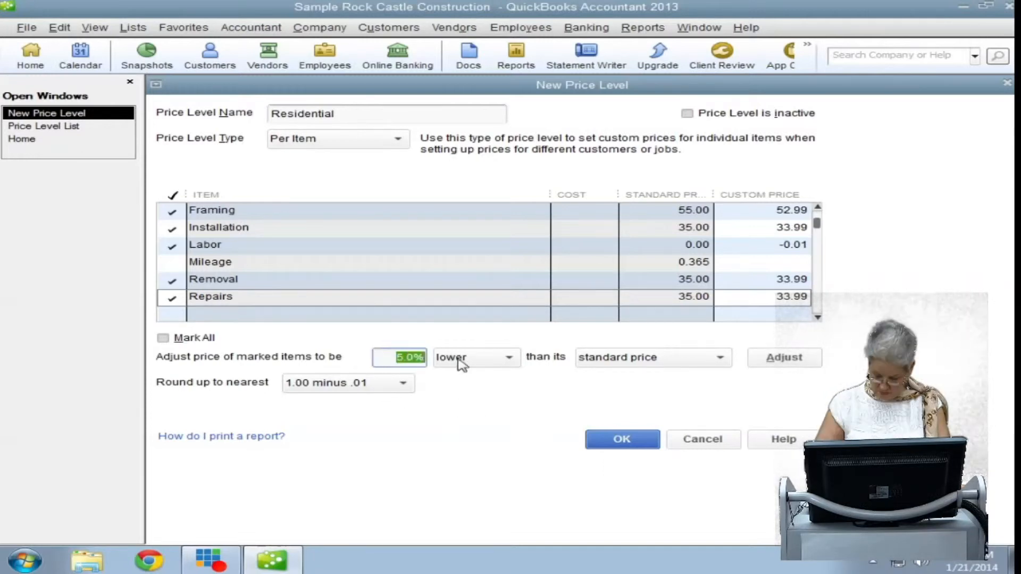
{"action": "type", "text": "10"}
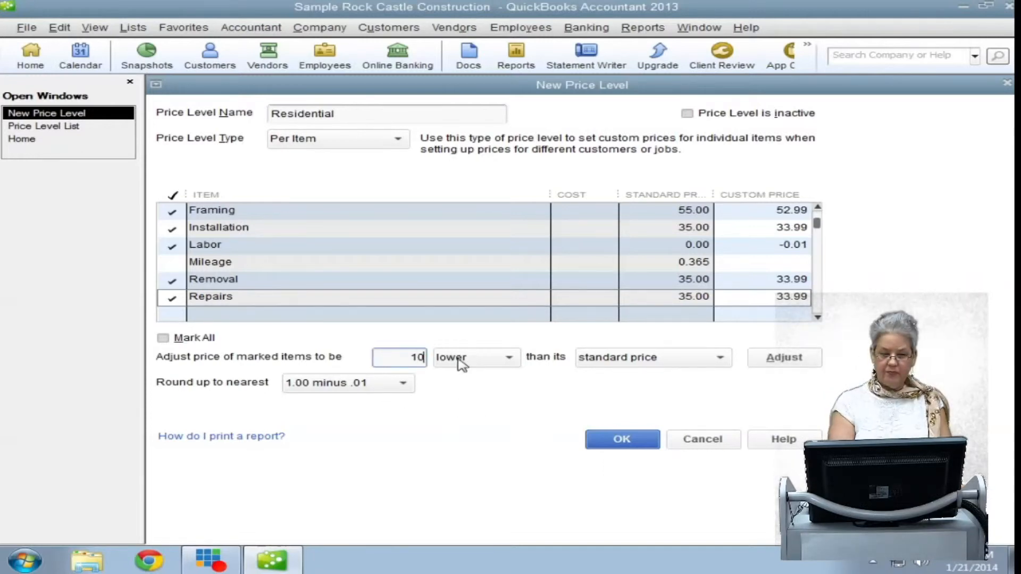
{"action": "mouse_move", "coordinate": [784, 357]}
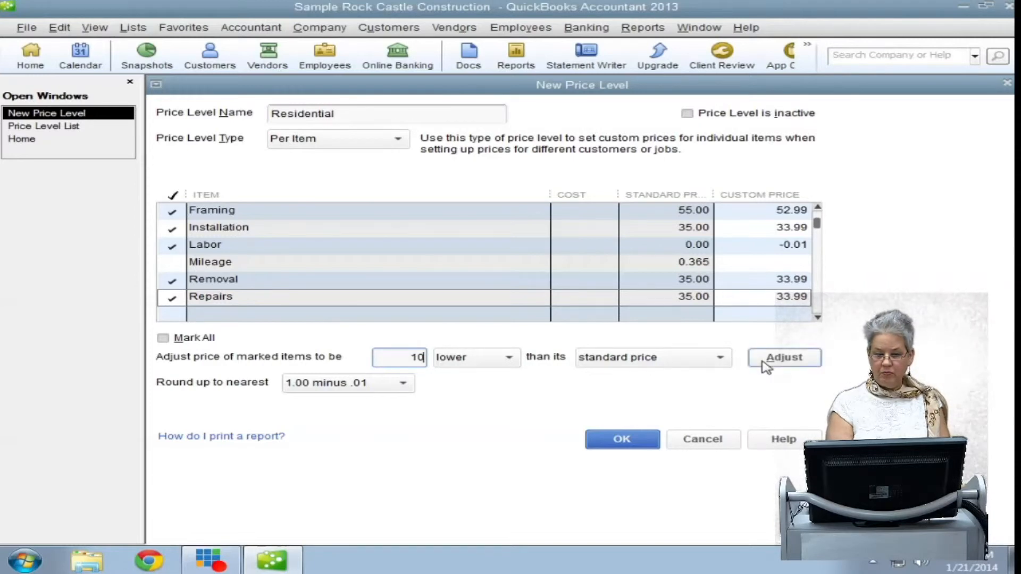
{"action": "left_click", "coordinate": [784, 357]}
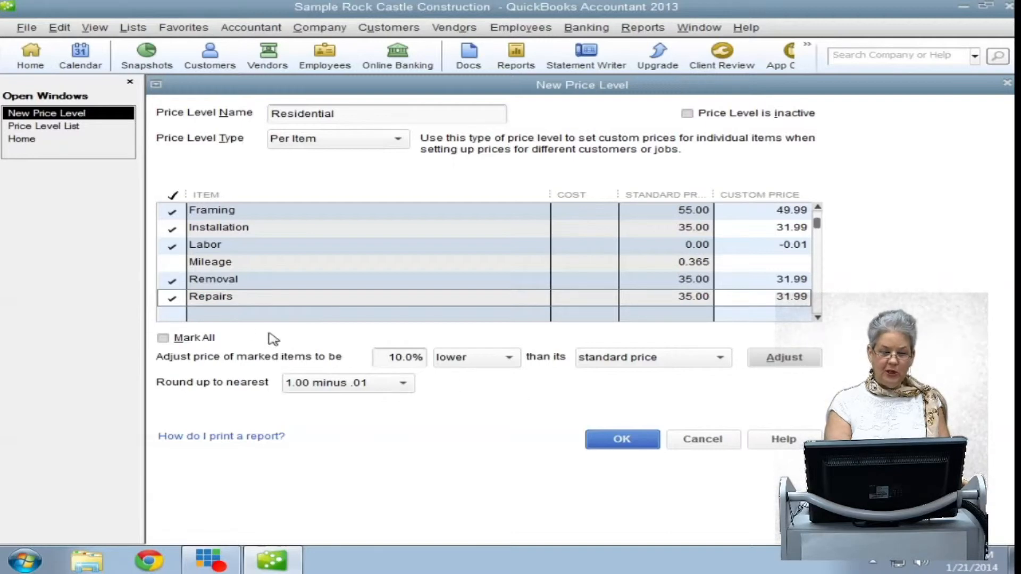
Step: Unmark Removal and clear its custom price
{"action": "left_click", "coordinate": [172, 279]}
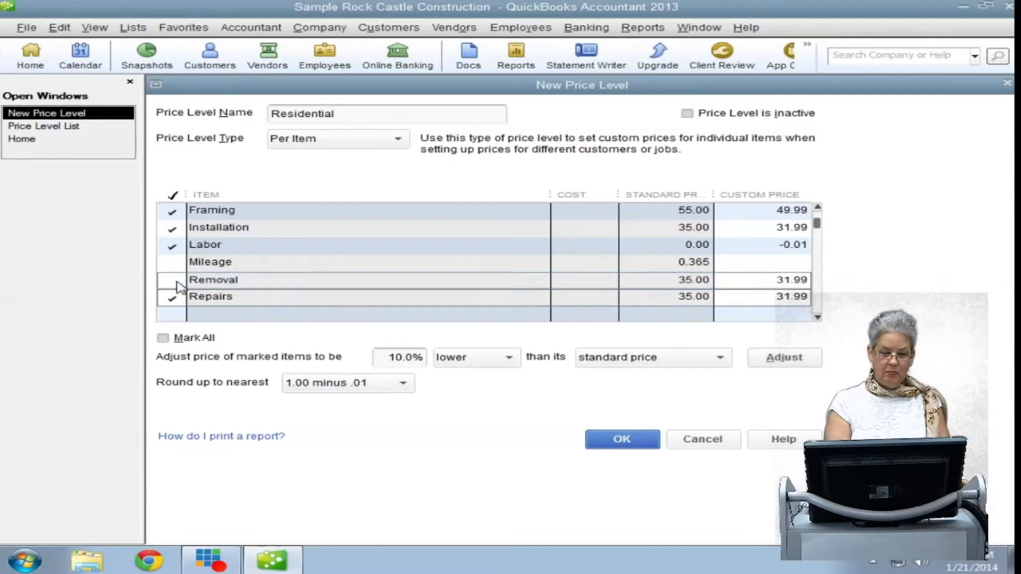
{"action": "left_click", "coordinate": [171, 280]}
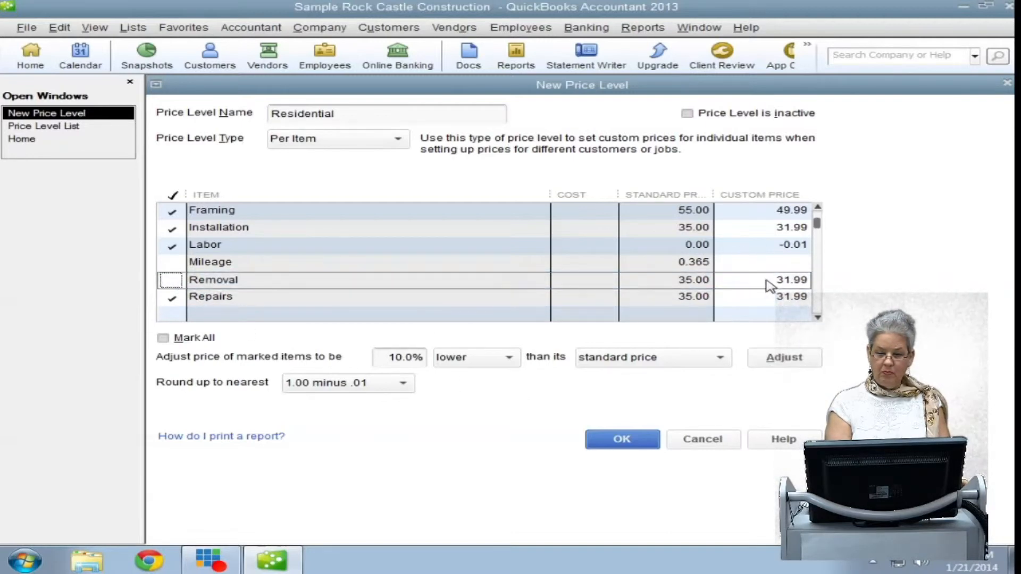
{"action": "left_click", "coordinate": [765, 280]}
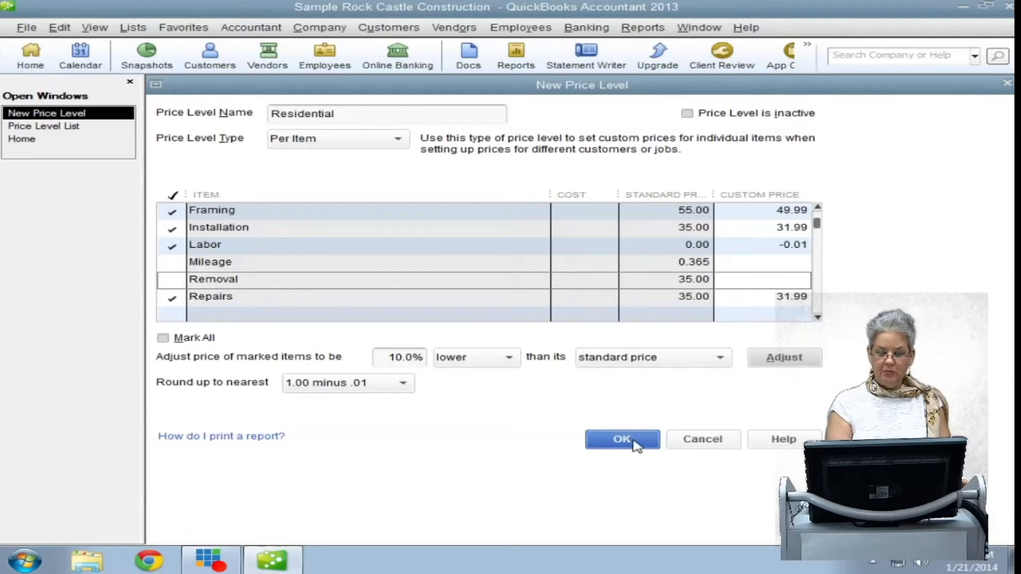
Step: Save the Residential price level to the Price Level List
{"action": "left_click", "coordinate": [620, 439]}
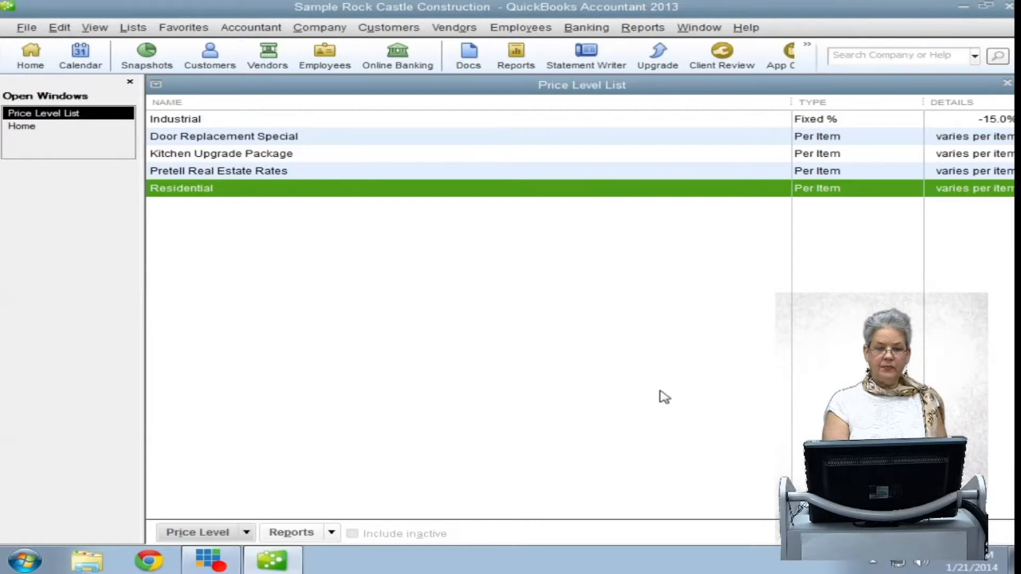
{"action": "mouse_move", "coordinate": [669, 389]}
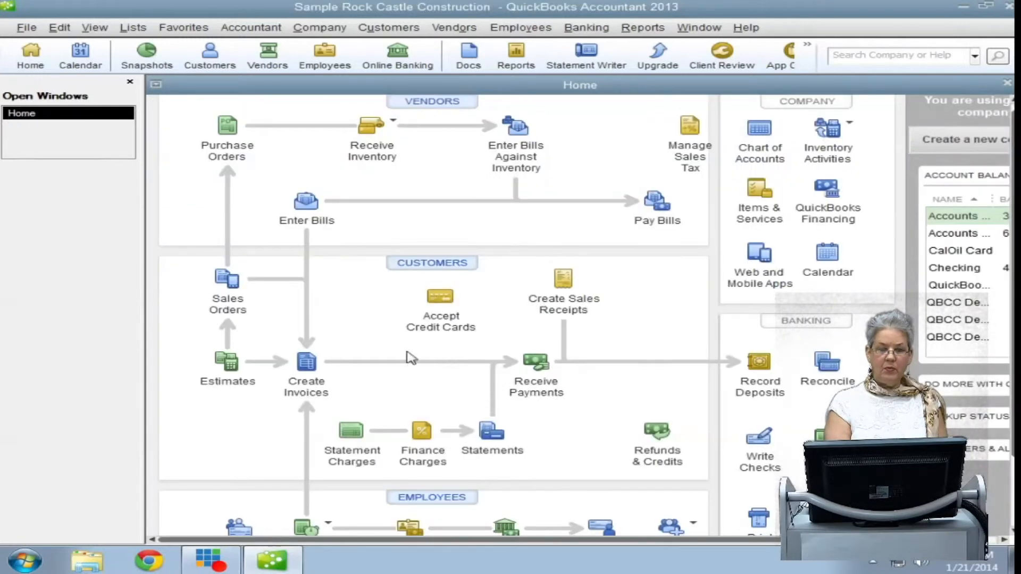
{"action": "mouse_move", "coordinate": [390, 353]}
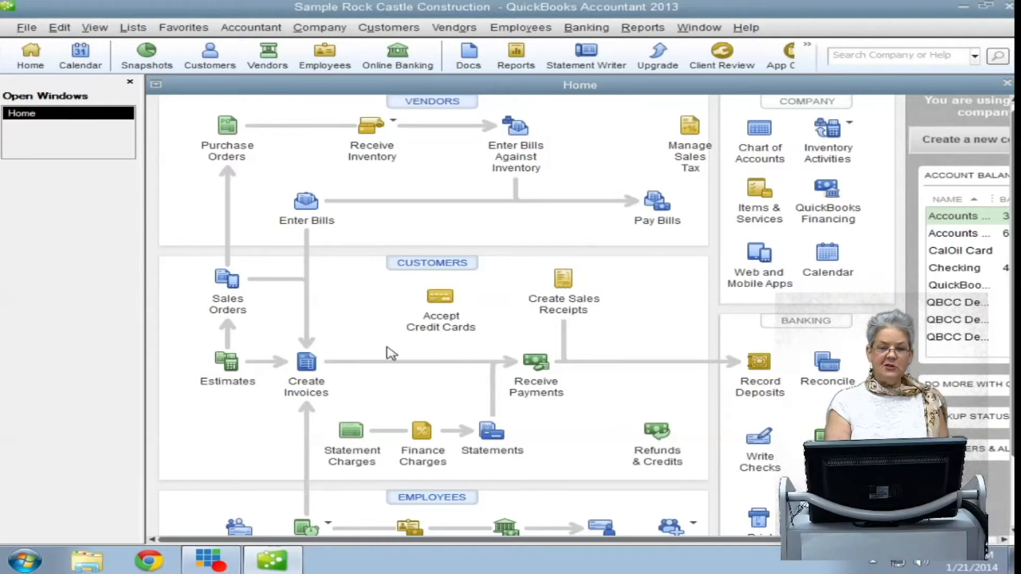
{"action": "mouse_move", "coordinate": [401, 280]}
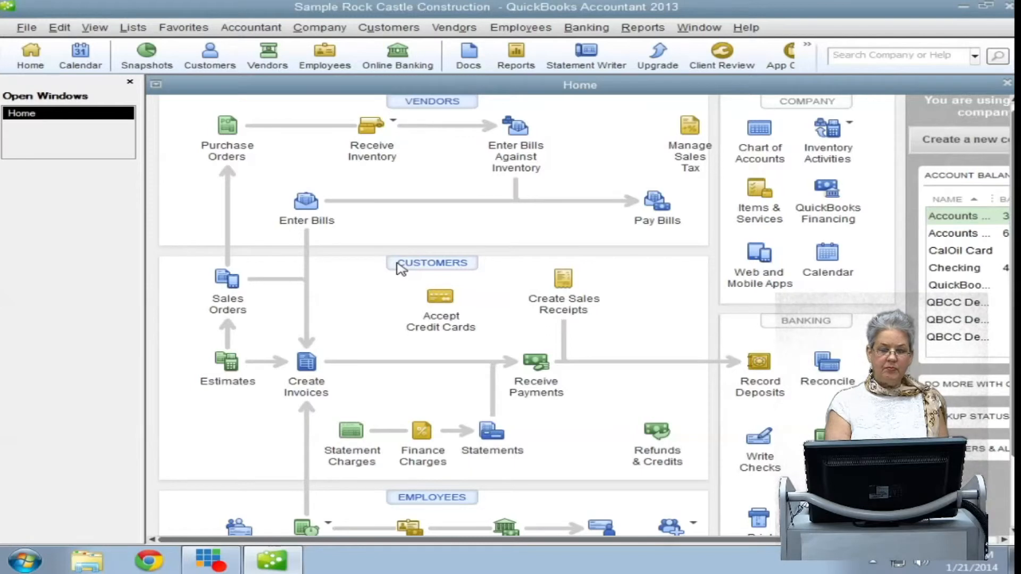
{"action": "left_click", "coordinate": [209, 55]}
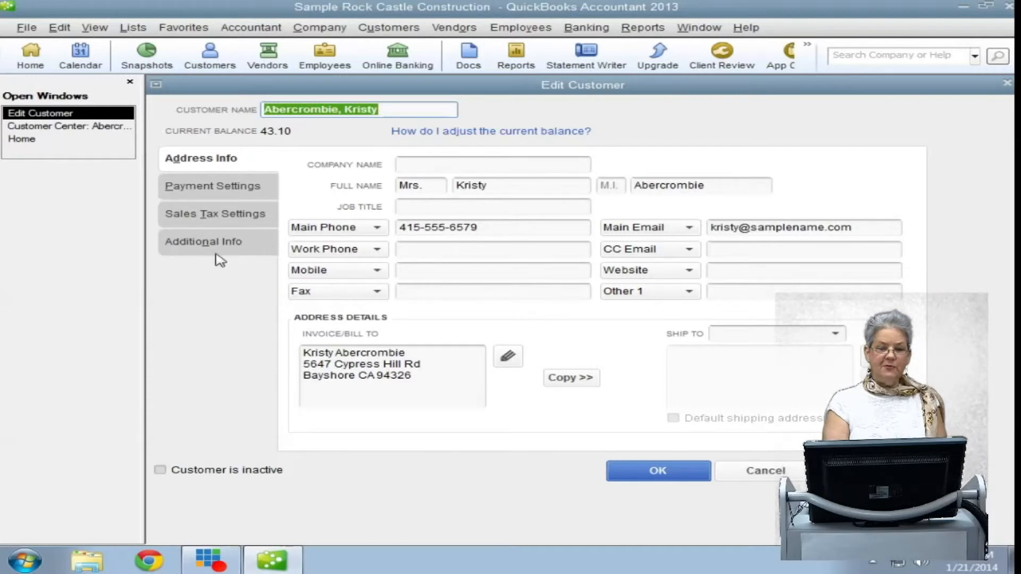
{"action": "mouse_move", "coordinate": [236, 289]}
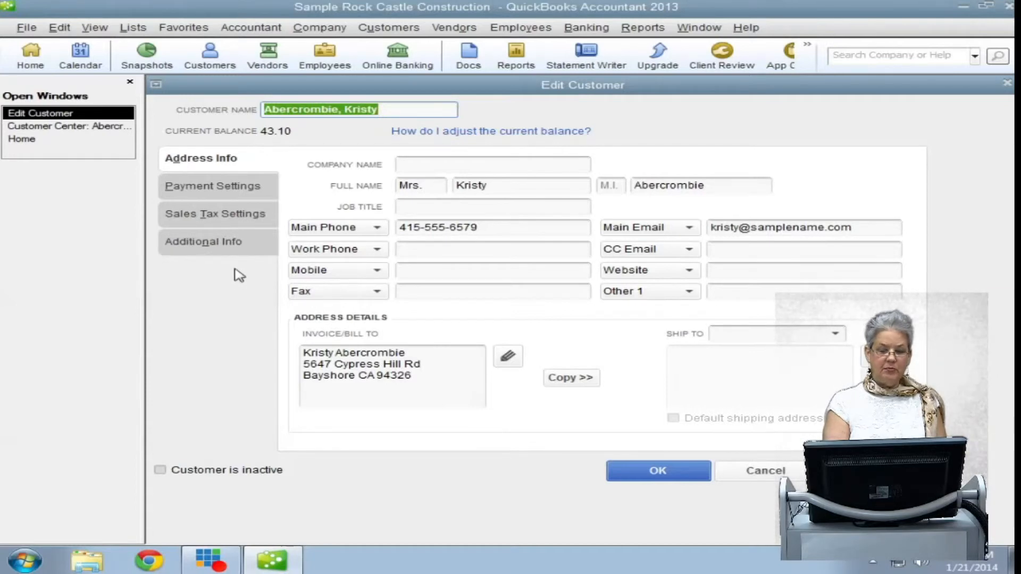
{"action": "left_click", "coordinate": [214, 185]}
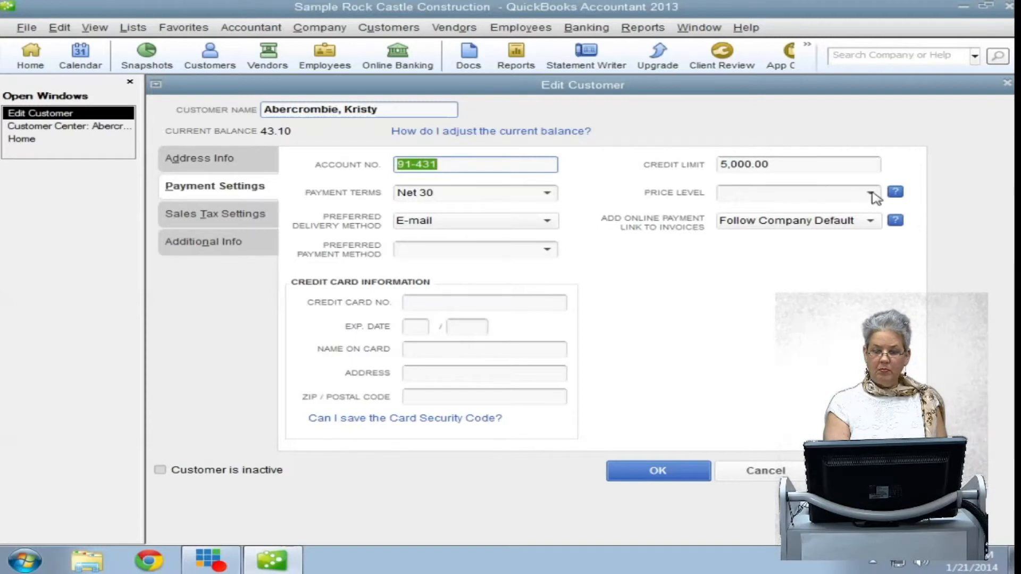
{"action": "left_click", "coordinate": [869, 192]}
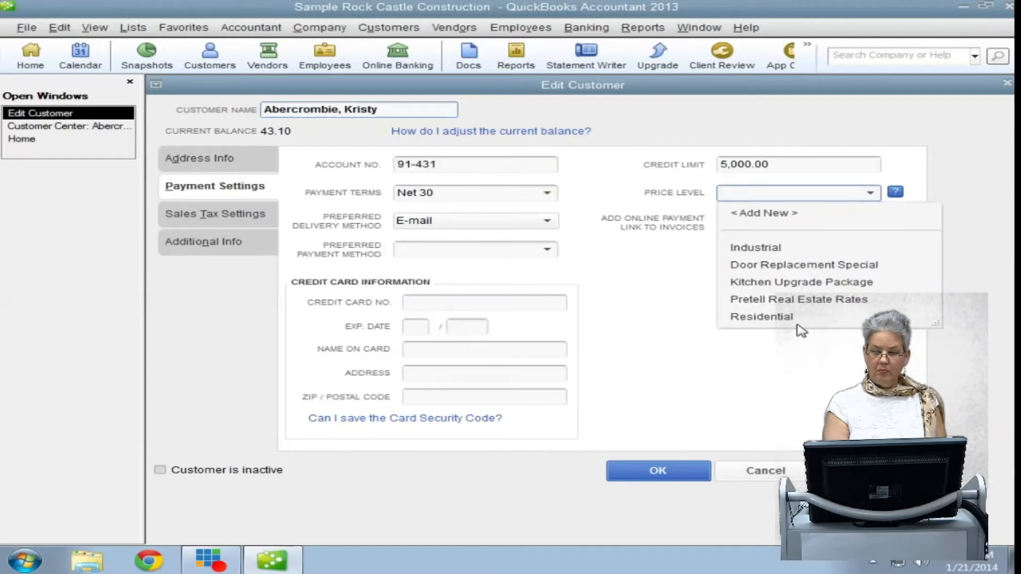
{"action": "left_click", "coordinate": [761, 317]}
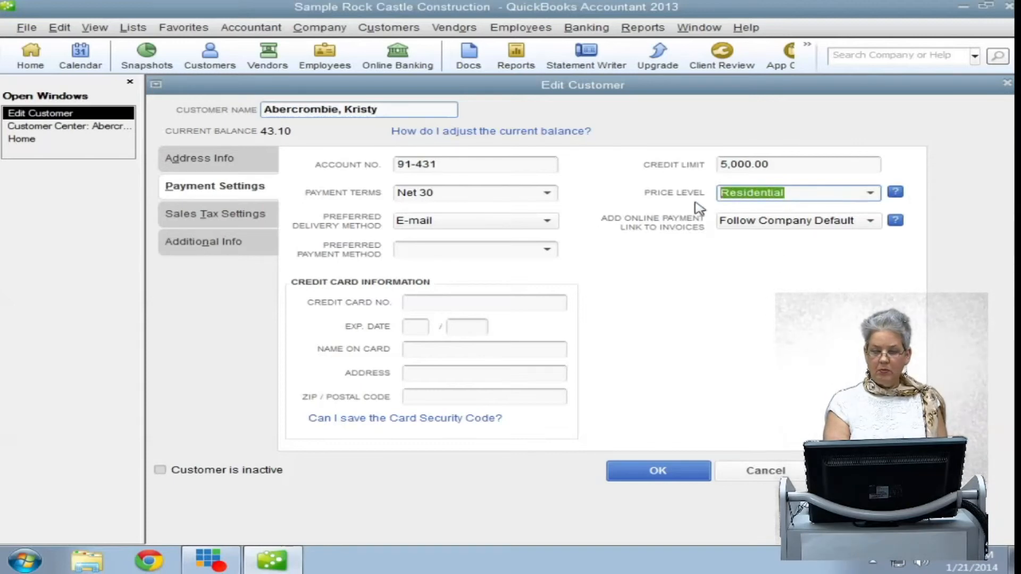
Step: Enter 'Monthly Sale' as Abercrombie, Kristy's price level, then abandon creating that new price level
{"action": "type", "text": "Monthly"}
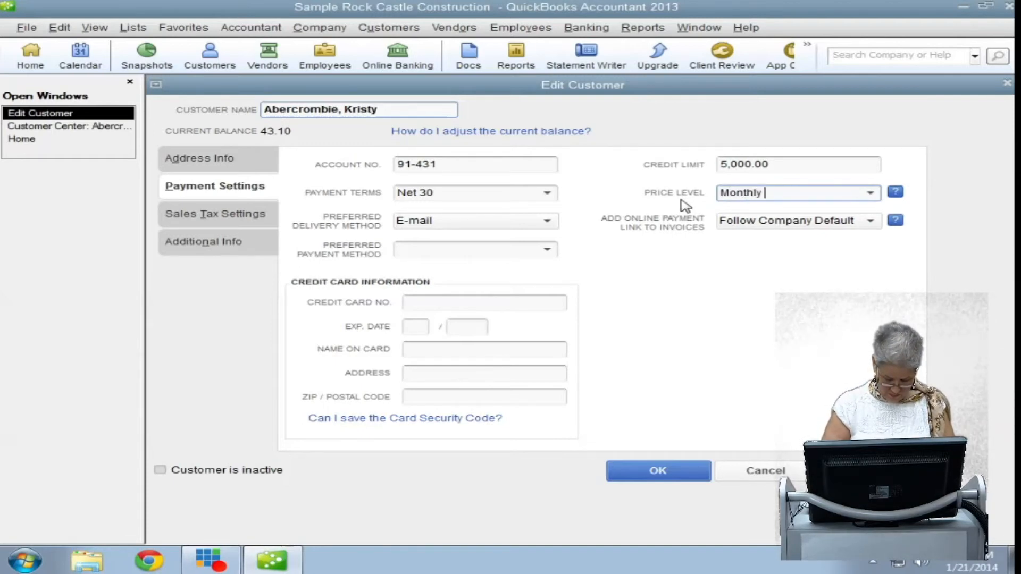
{"action": "type", "text": "Sale"}
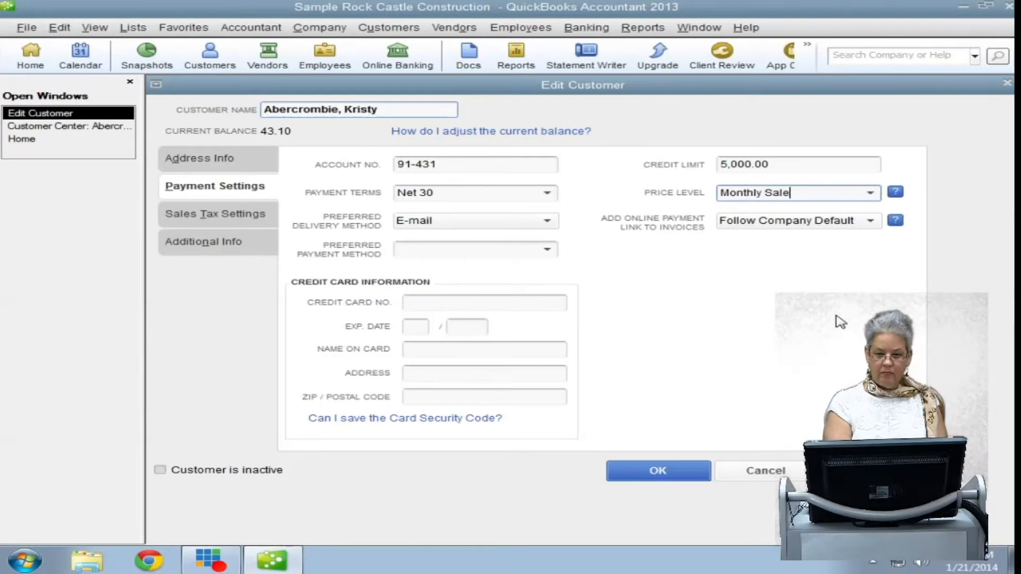
{"action": "mouse_move", "coordinate": [800, 198]}
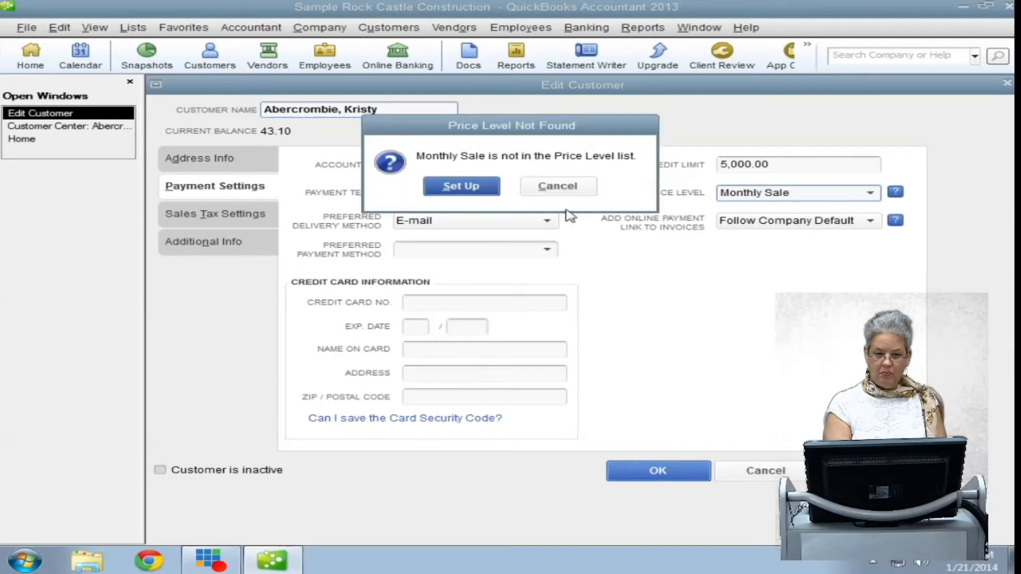
{"action": "left_click", "coordinate": [460, 185]}
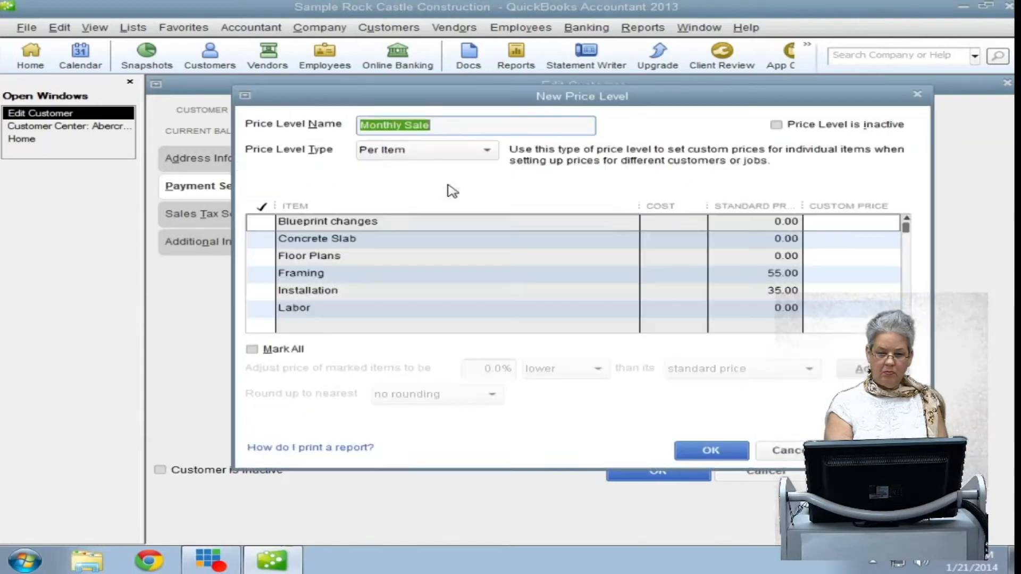
{"action": "mouse_move", "coordinate": [708, 376]}
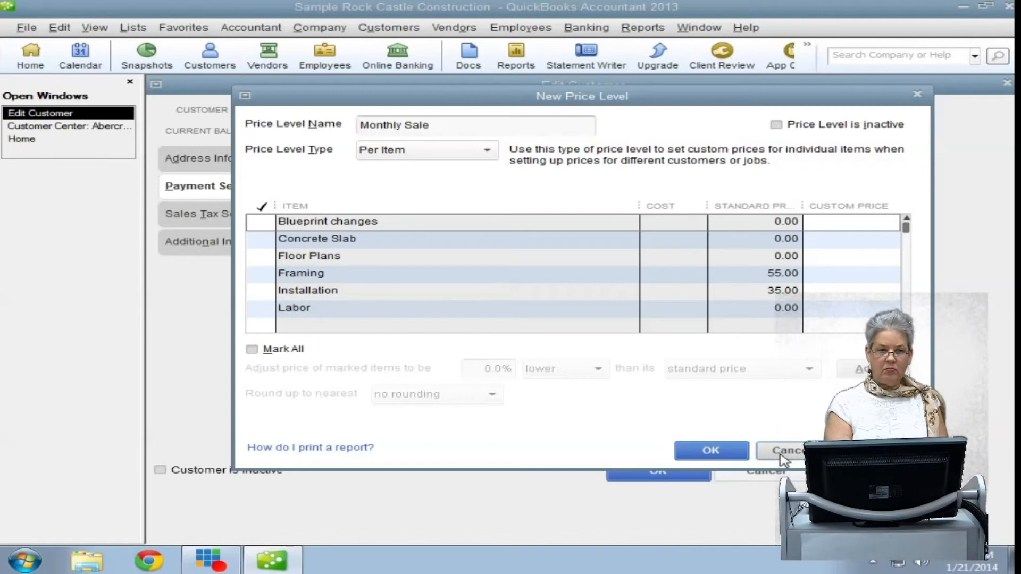
{"action": "left_click", "coordinate": [710, 450]}
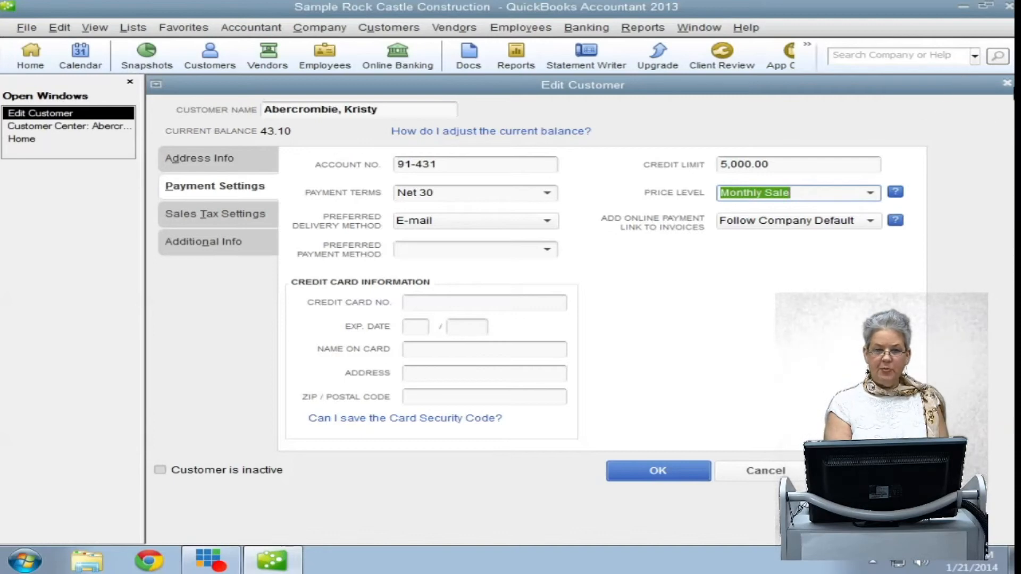
Step: Close Abercrombie, Kristy's Edit Customer form, discarding the unsaved price level change
{"action": "left_click", "coordinate": [657, 470]}
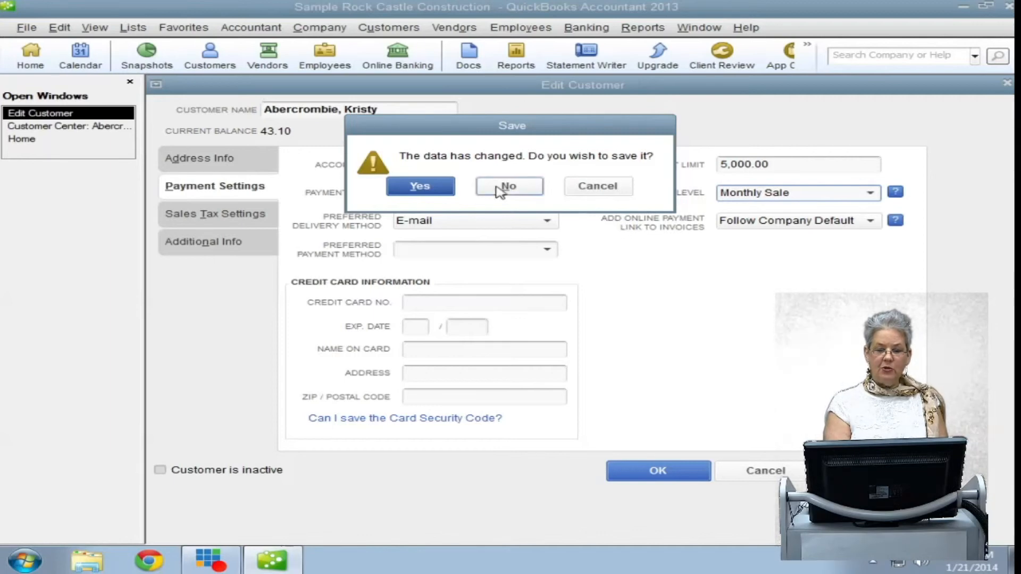
{"action": "left_click", "coordinate": [508, 185]}
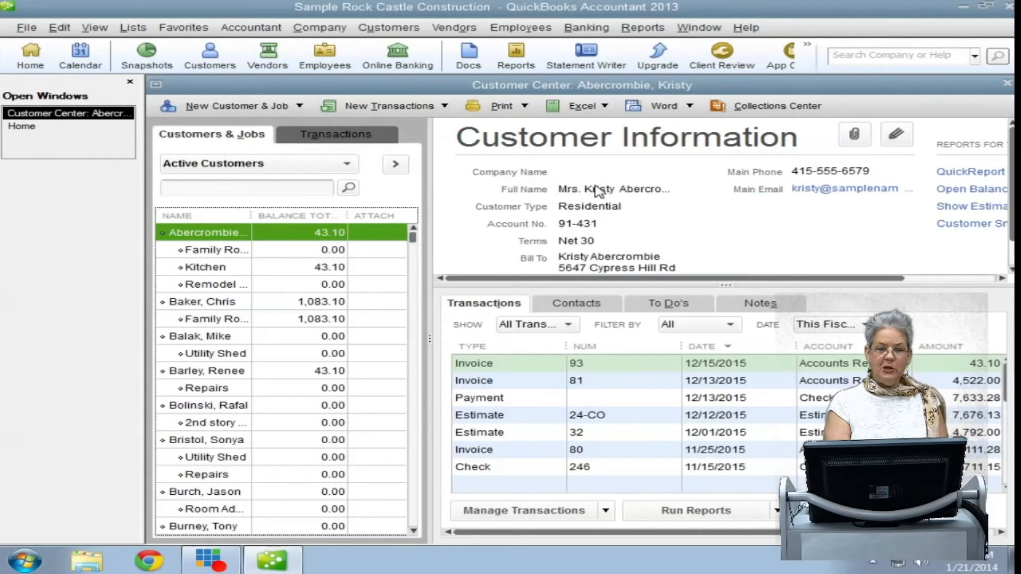